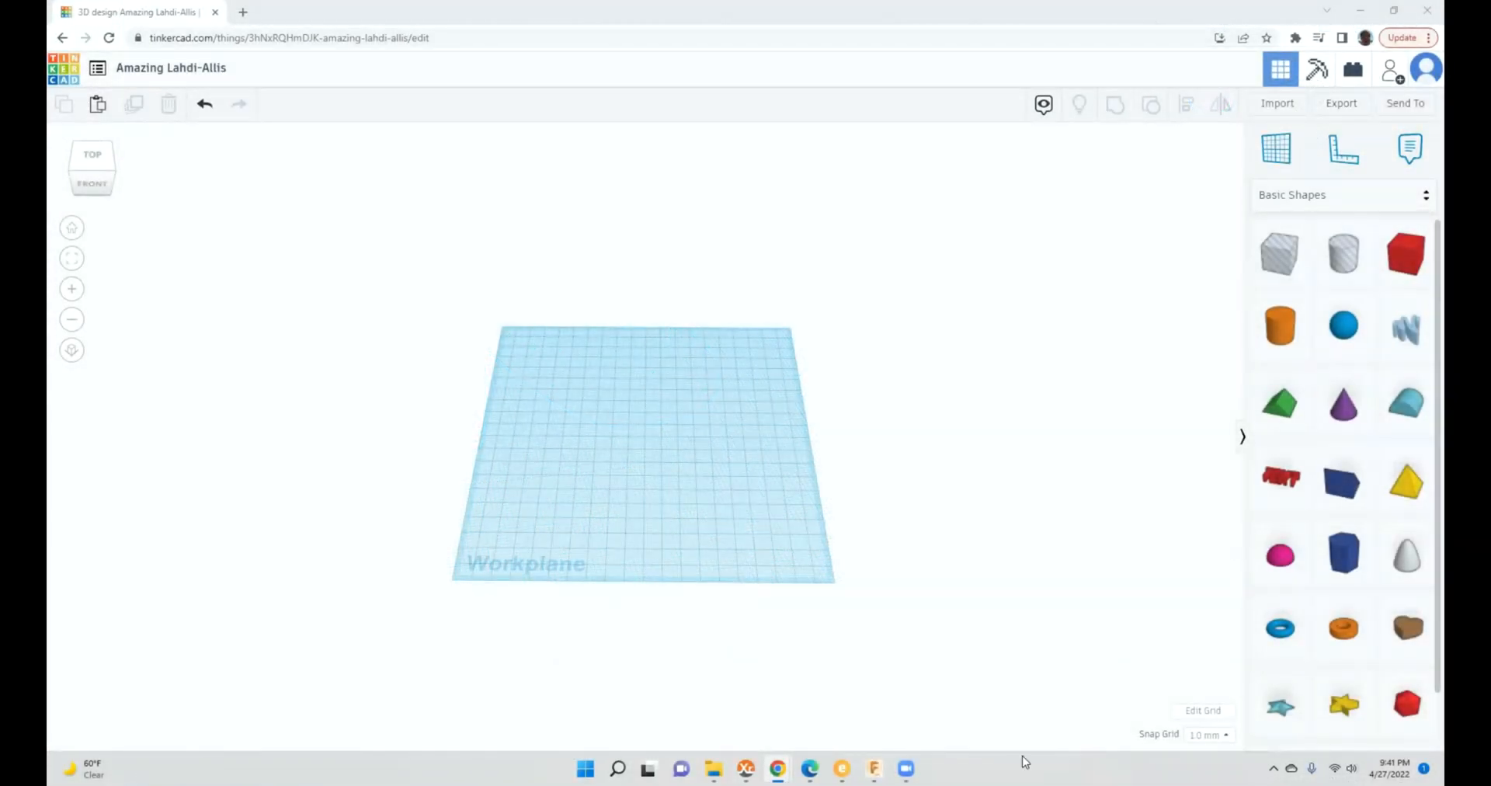
mouse_move(789, 478)
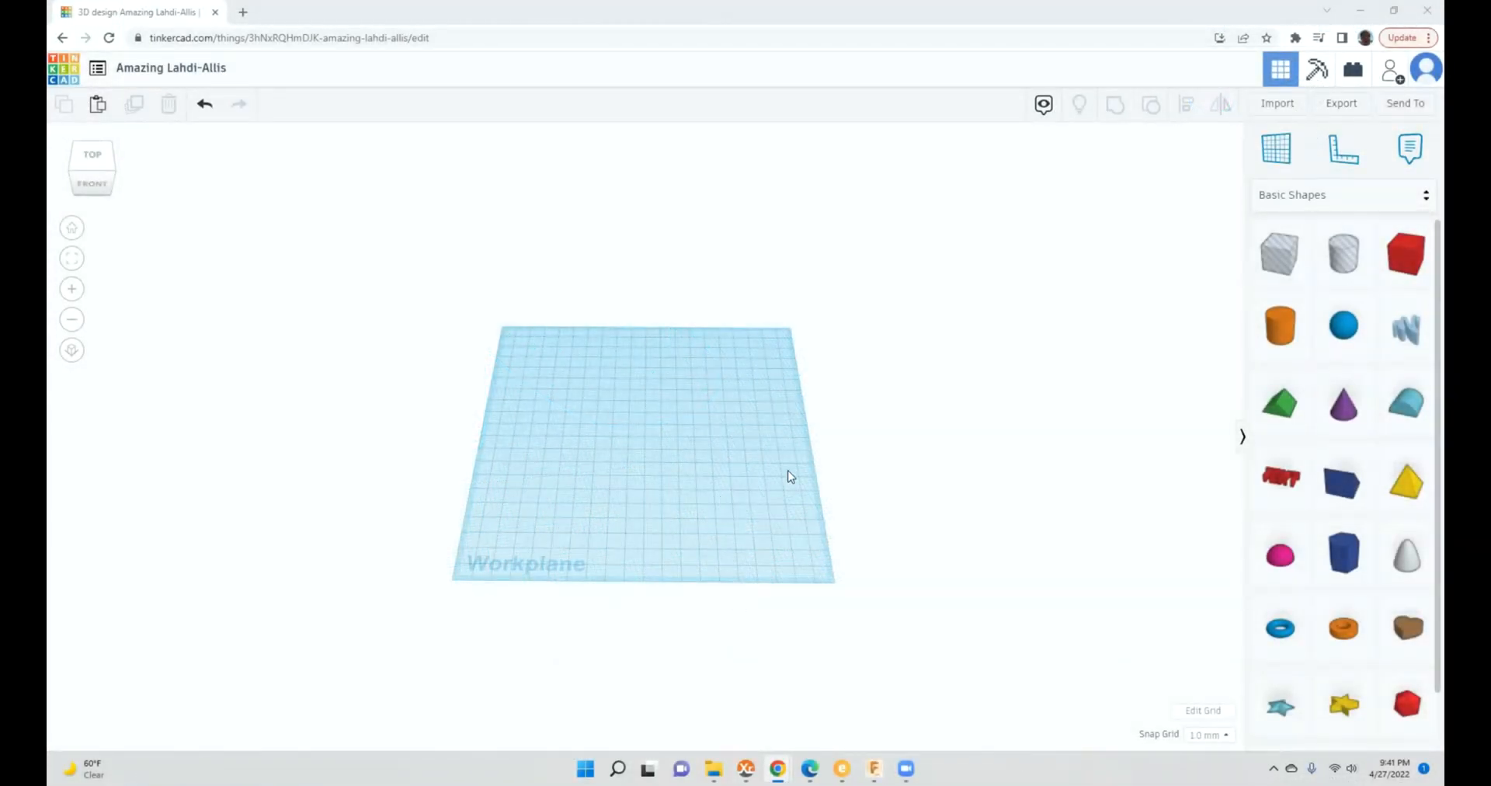
Step: Attempt to import E27_Peel STL from Downloads; Tinkercad rejects it as over 25MB
click(1276, 103)
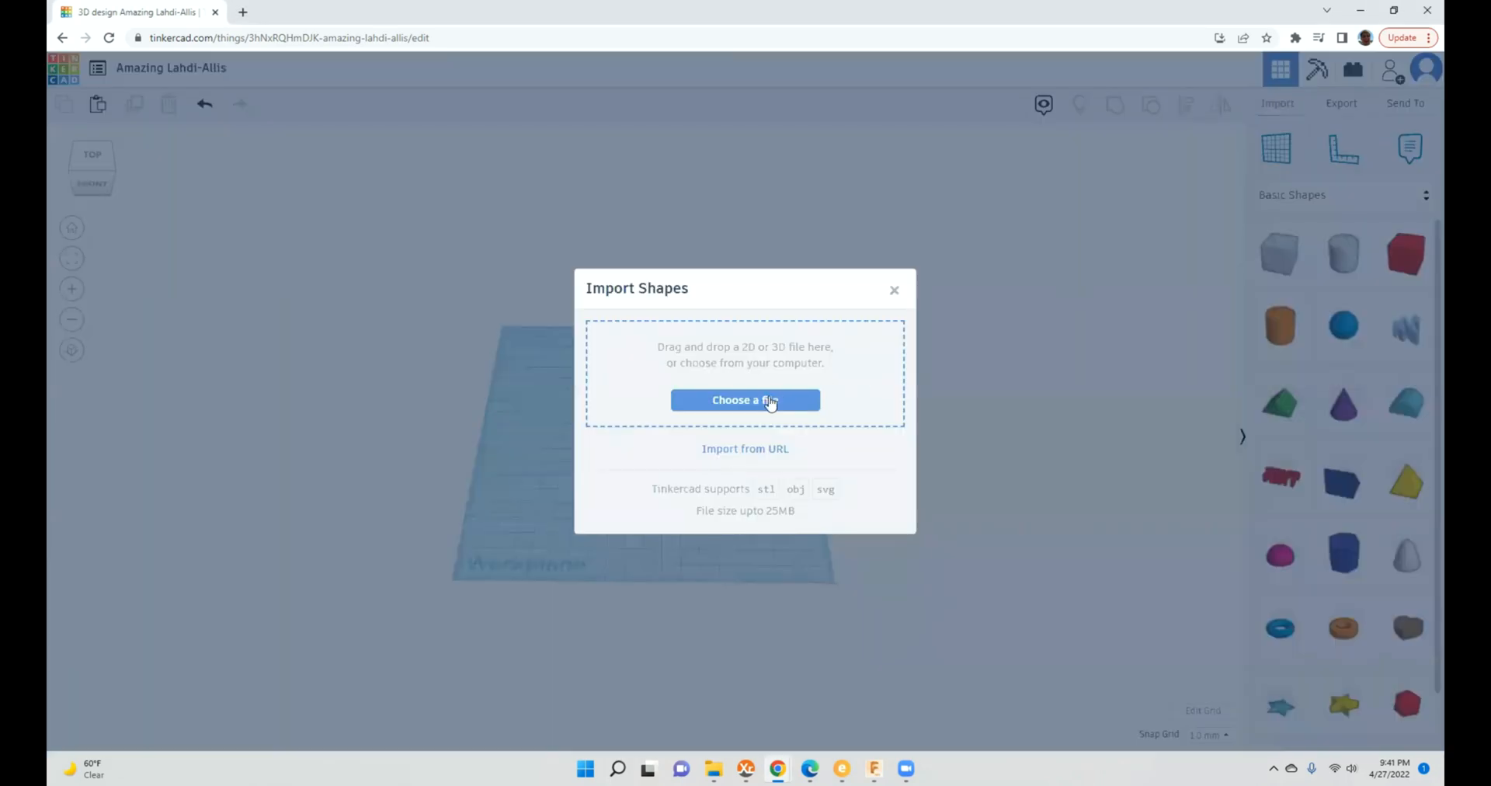
click(744, 399)
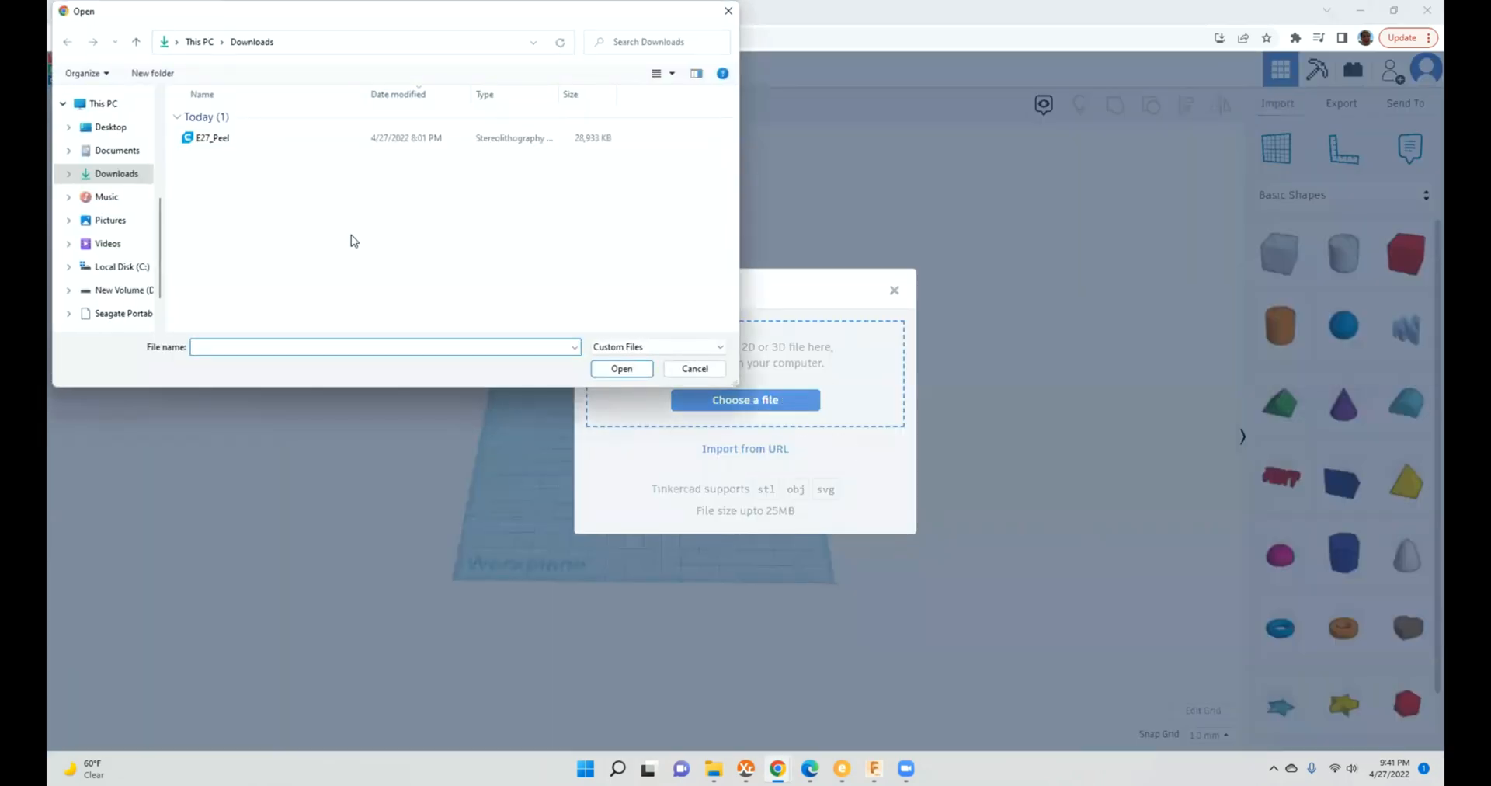
click(621, 368)
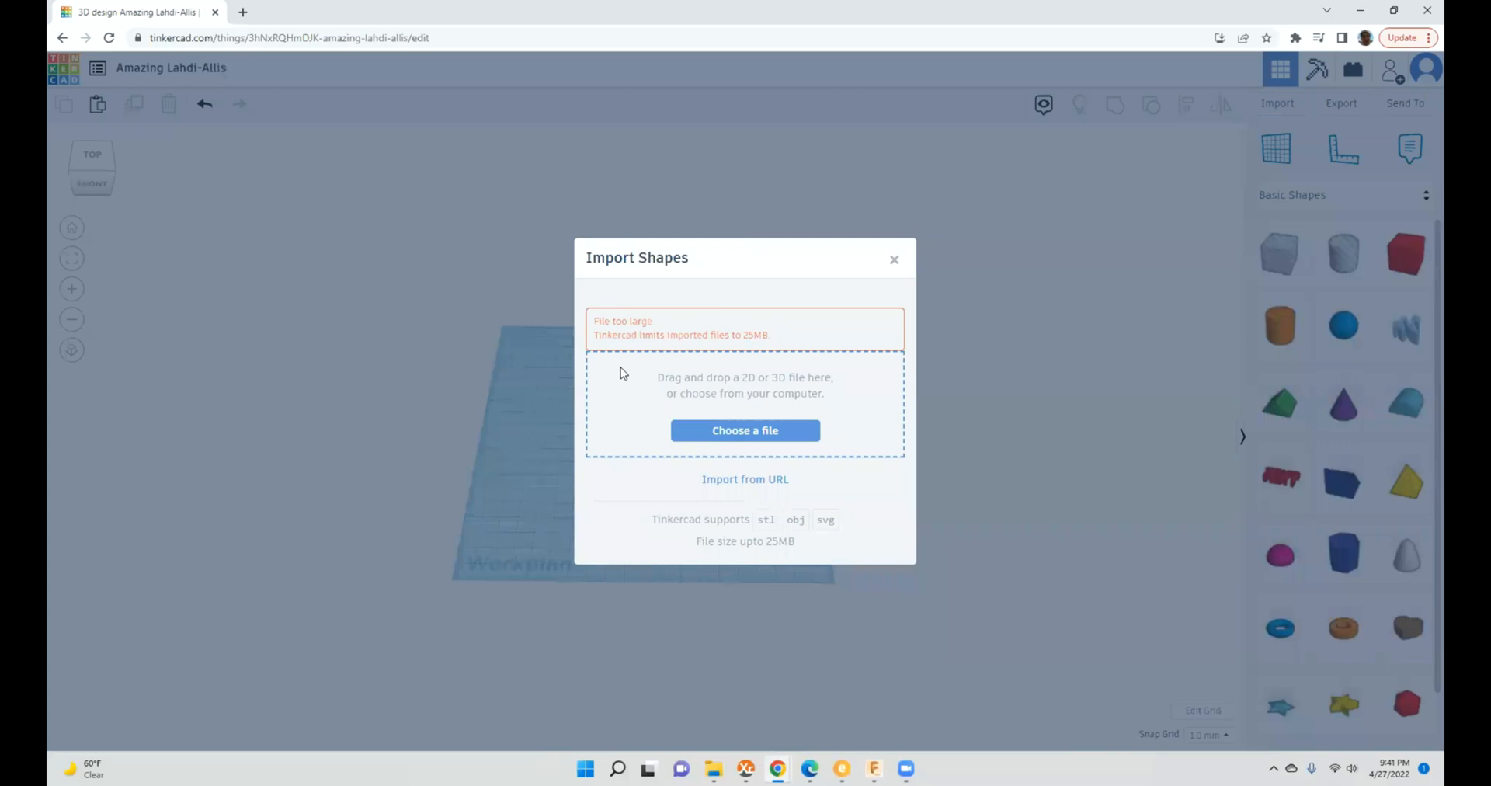
mouse_move(696, 345)
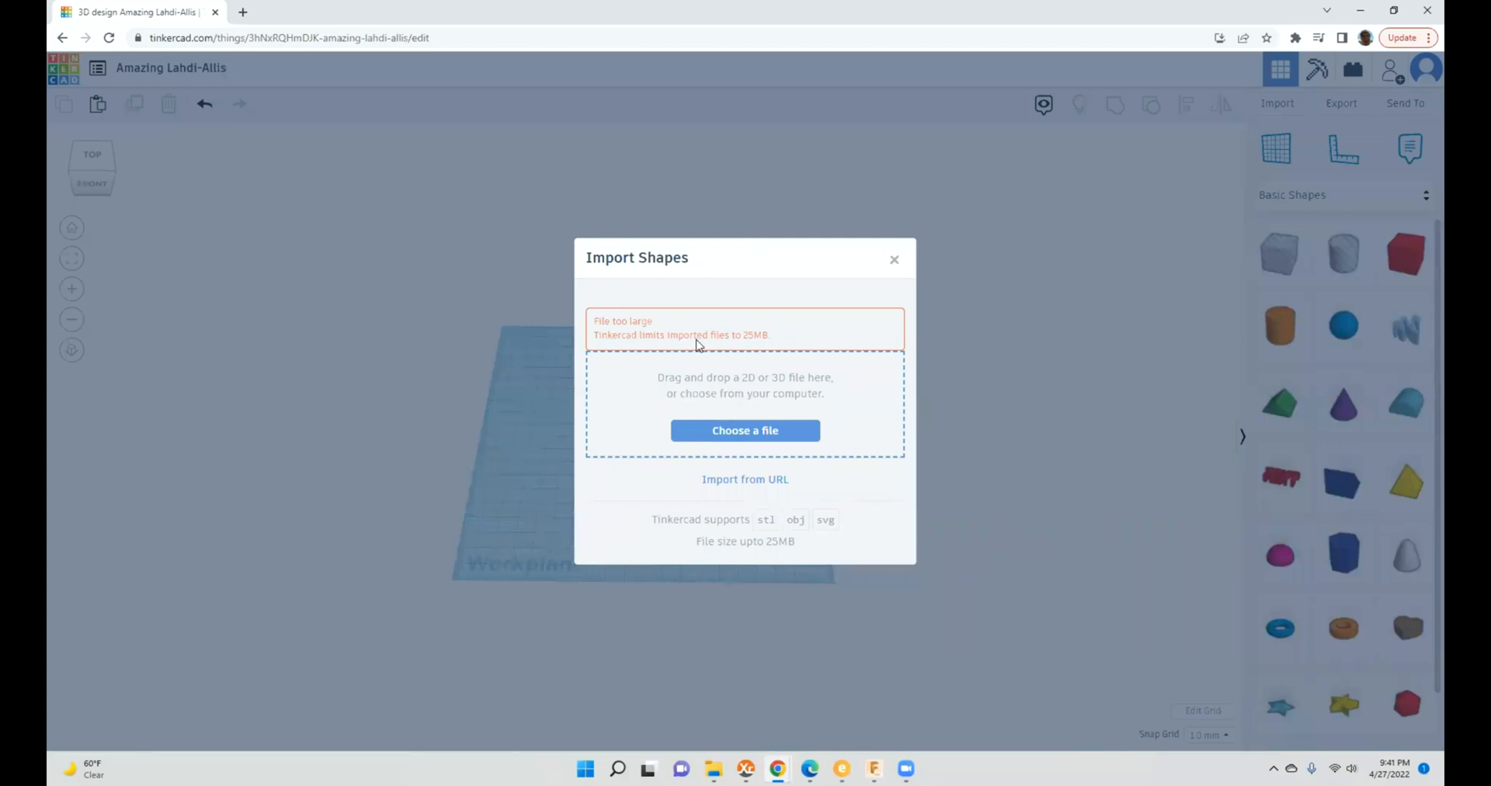
mouse_move(735, 365)
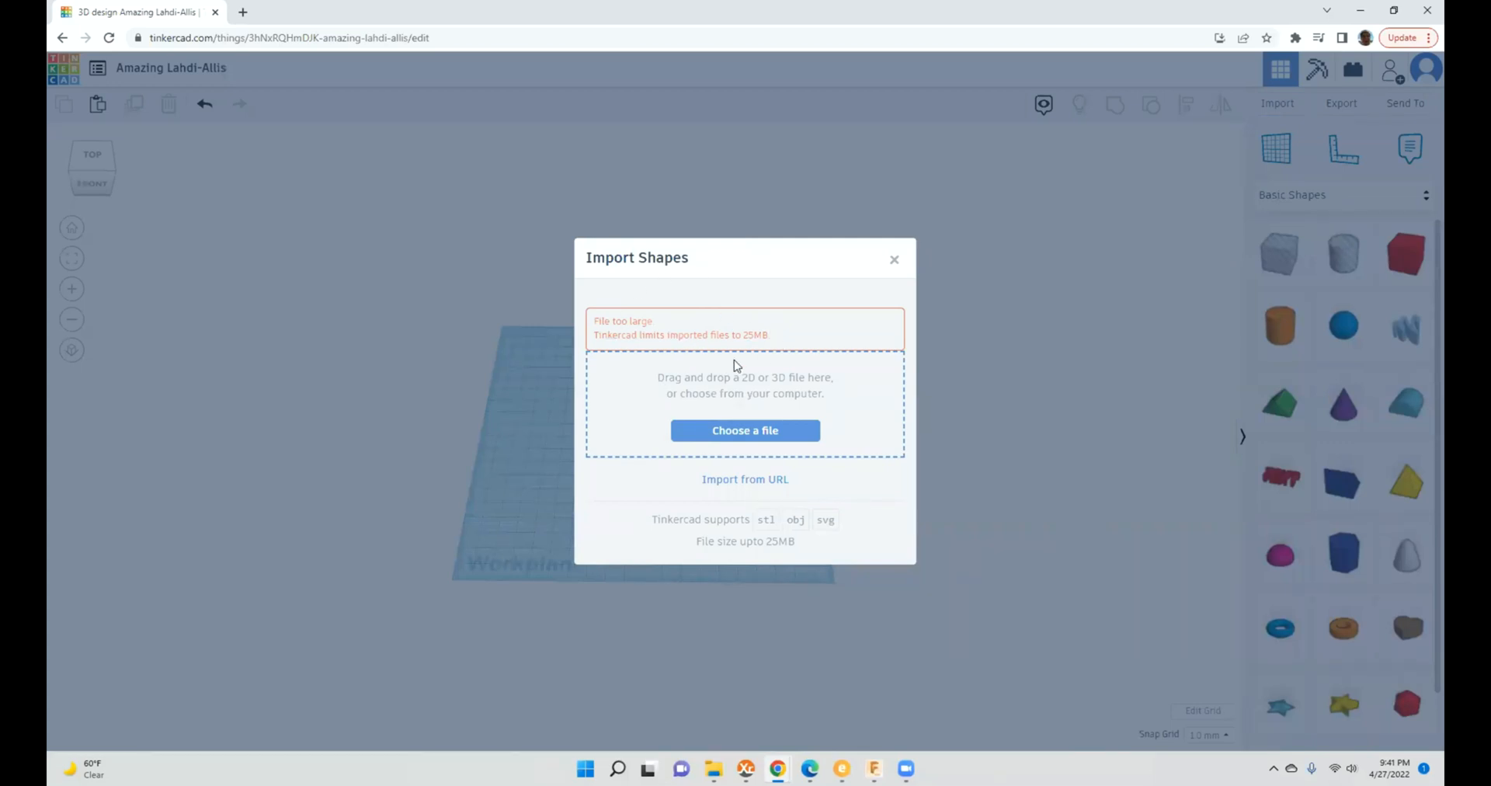
mouse_move(755, 362)
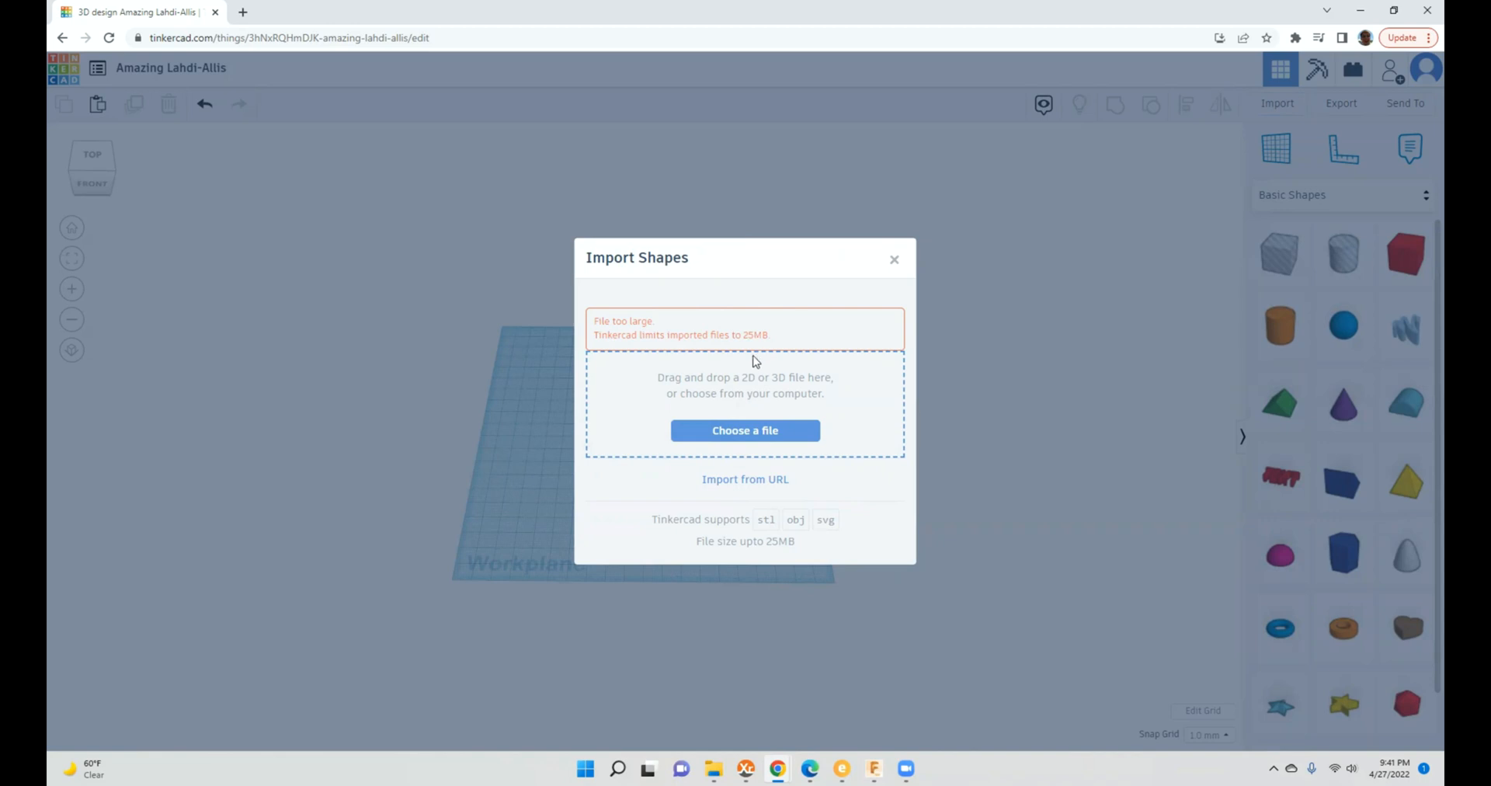
mouse_move(929, 603)
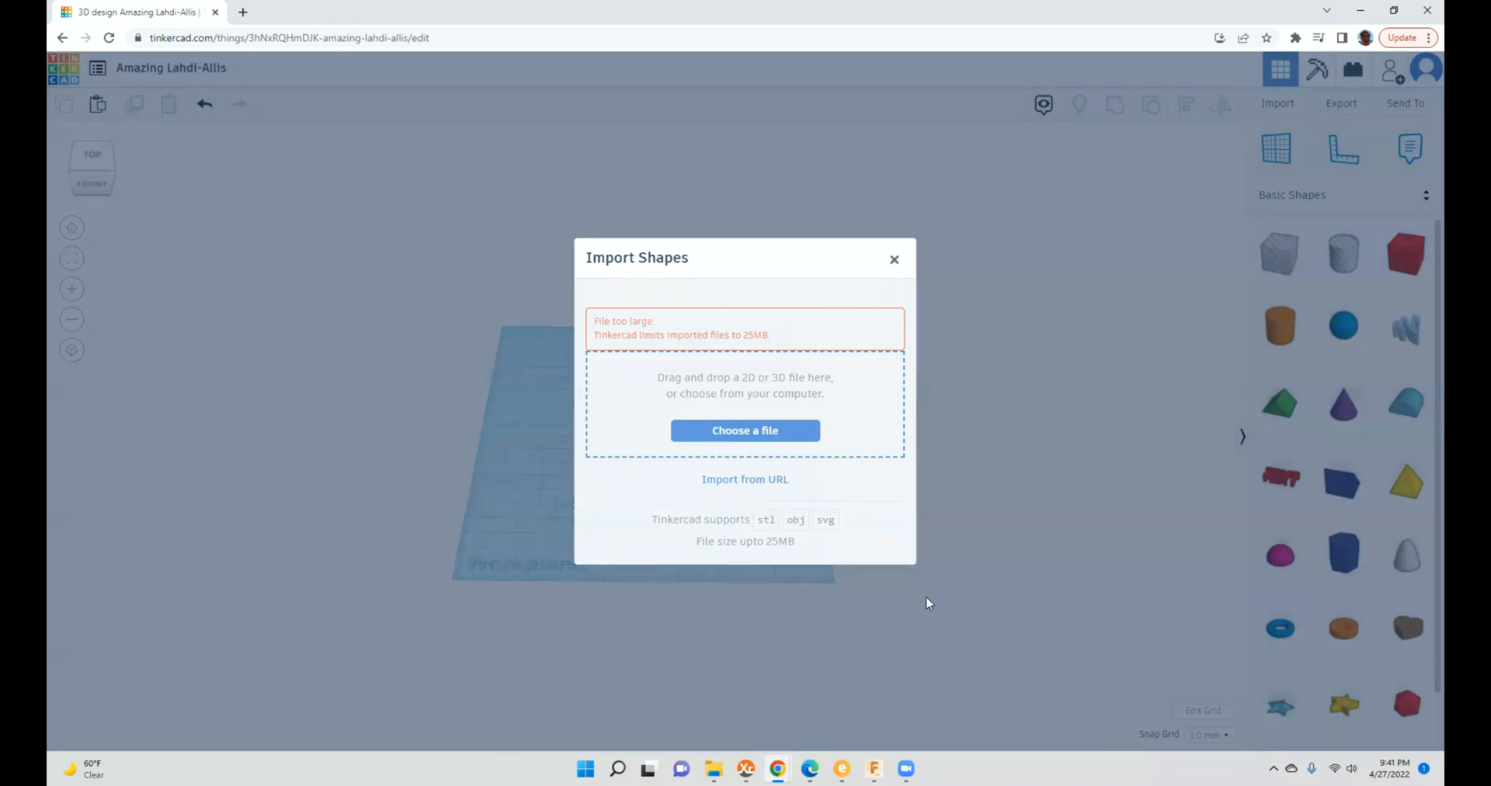
Step: Switch to Fusion 360 and open the E27_Peel mesh file from this computer
click(873, 769)
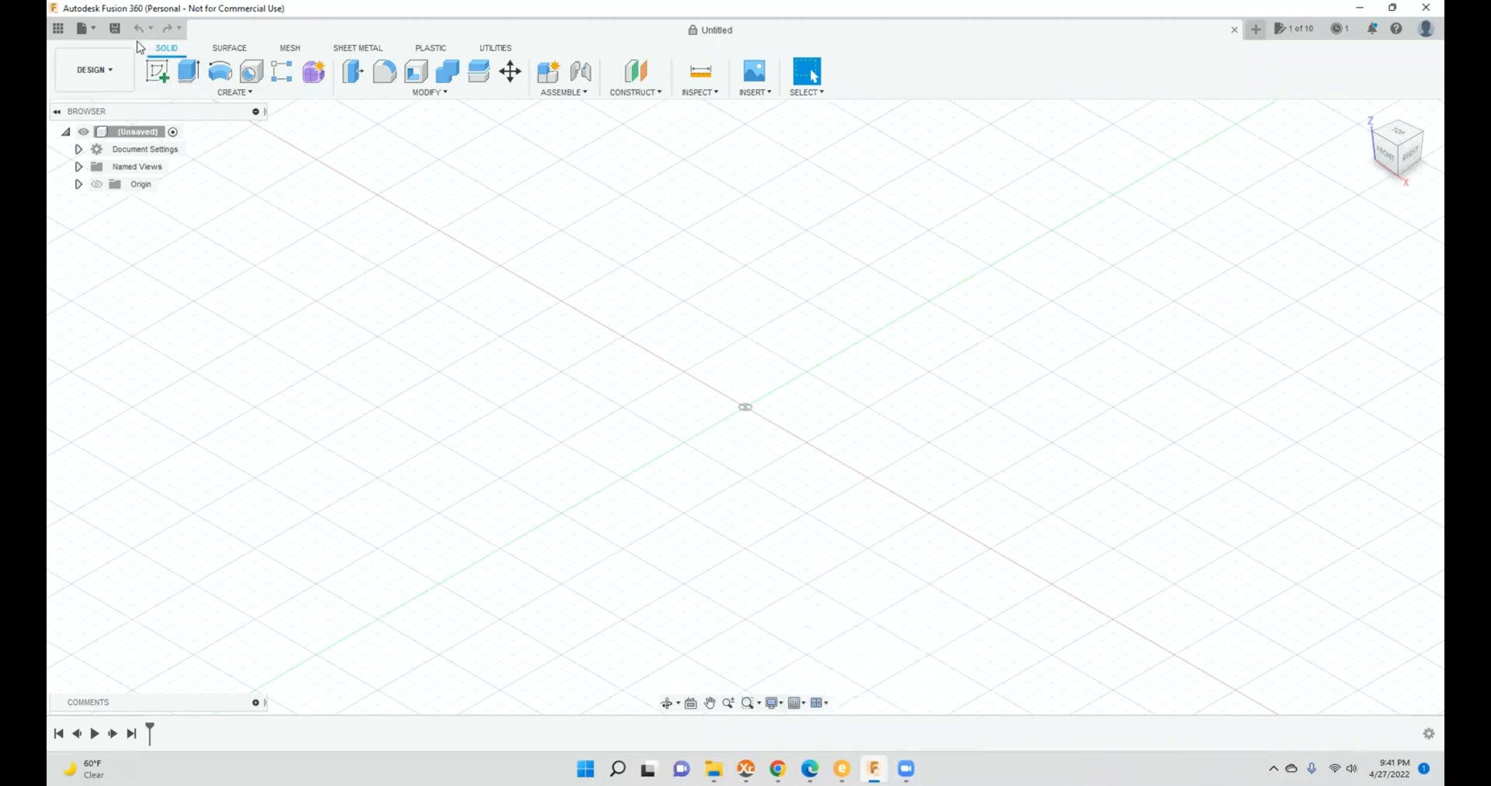
click(83, 28)
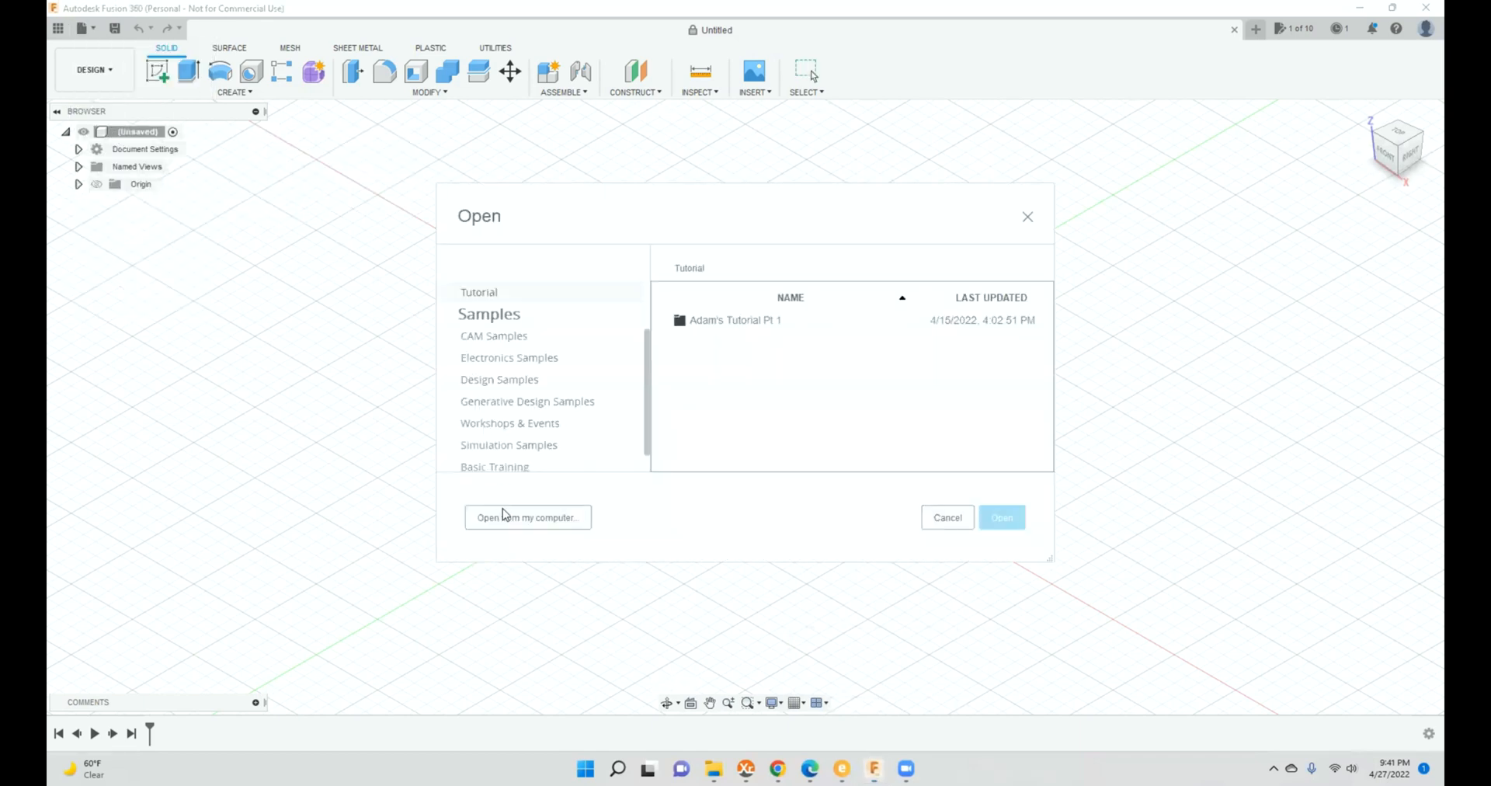
click(527, 517)
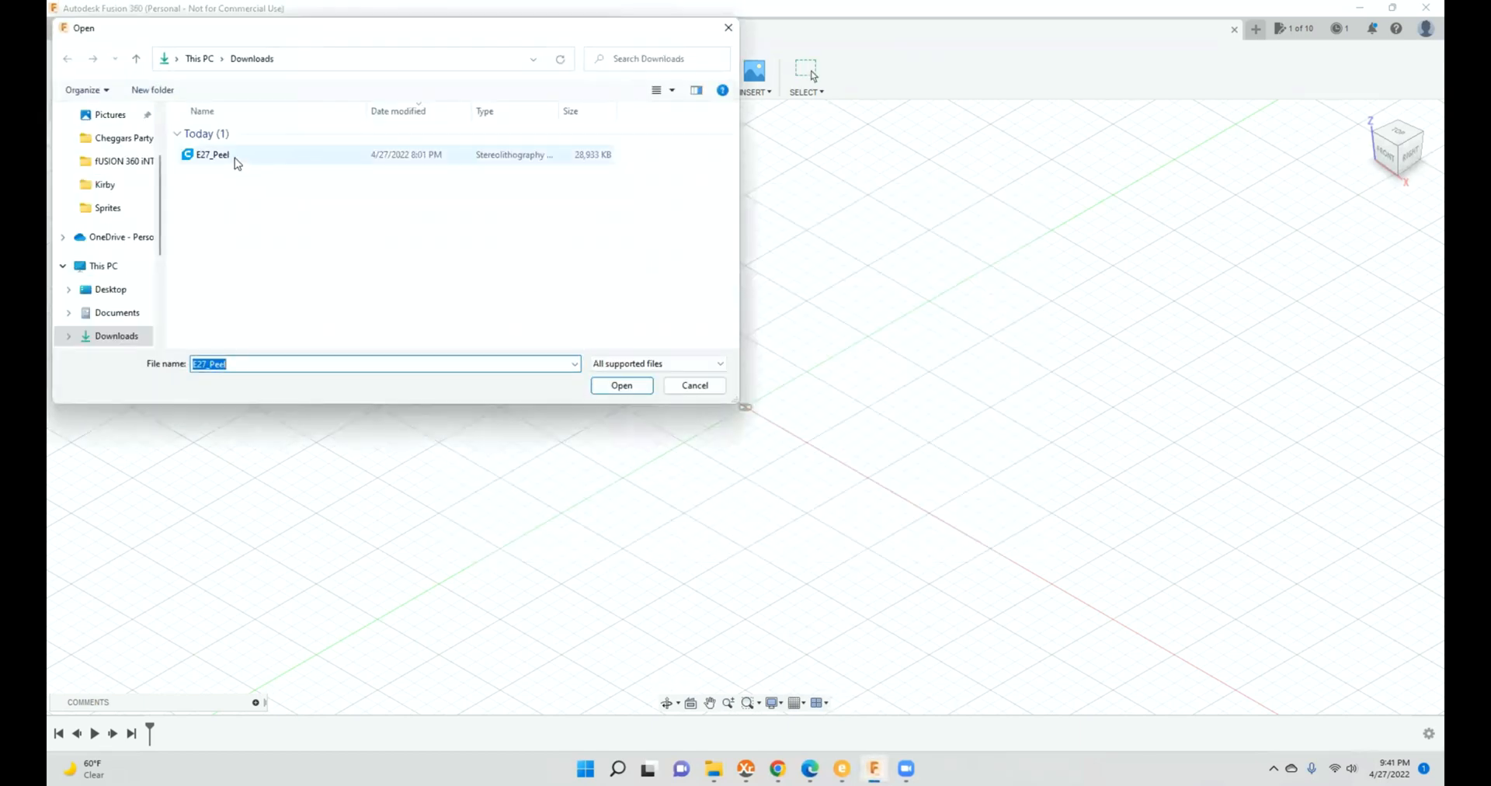
click(621, 385)
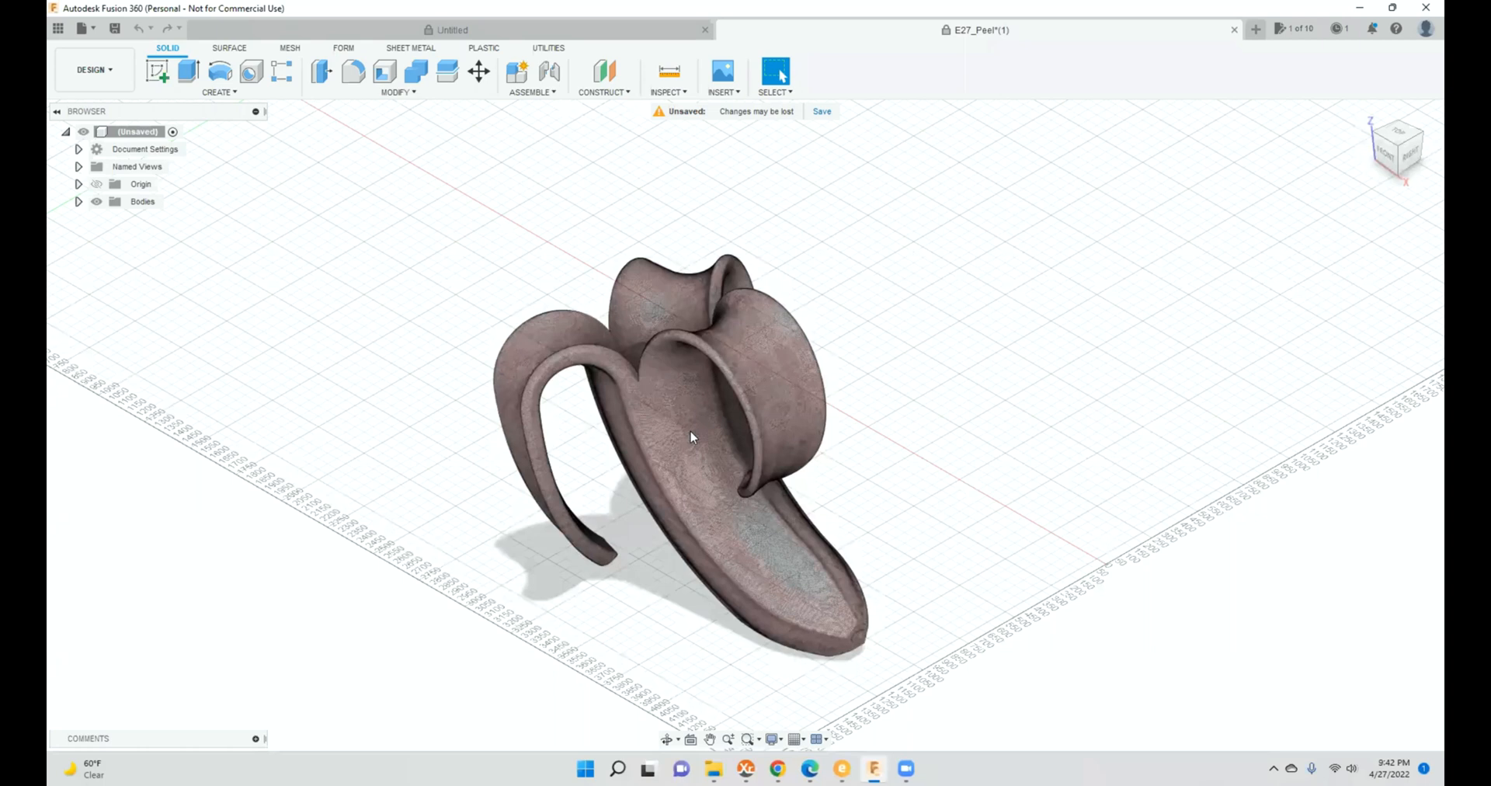
Step: Select the banana peel mesh body MeshBody1 in the canvas
click(666, 429)
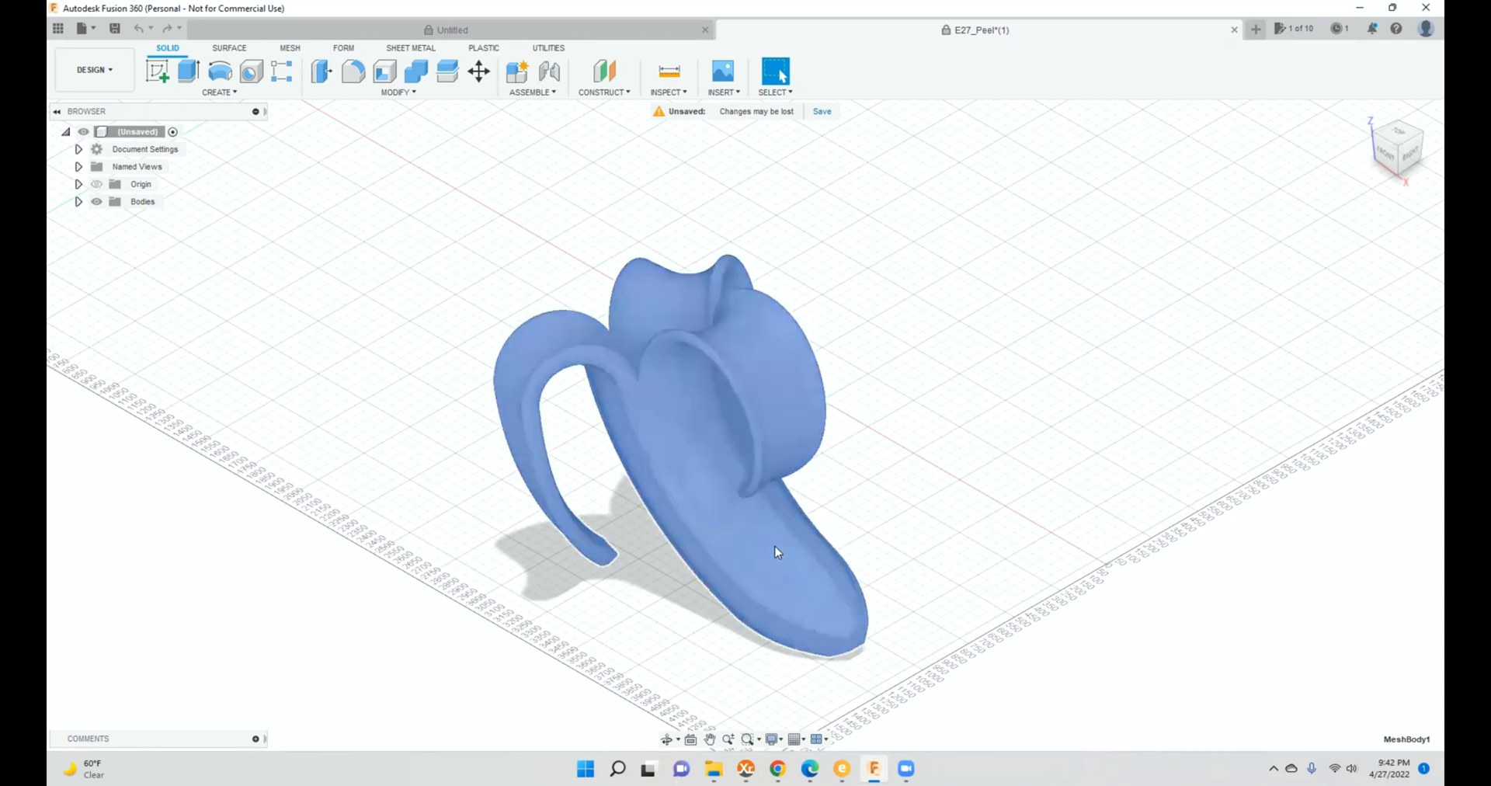
mouse_move(726, 510)
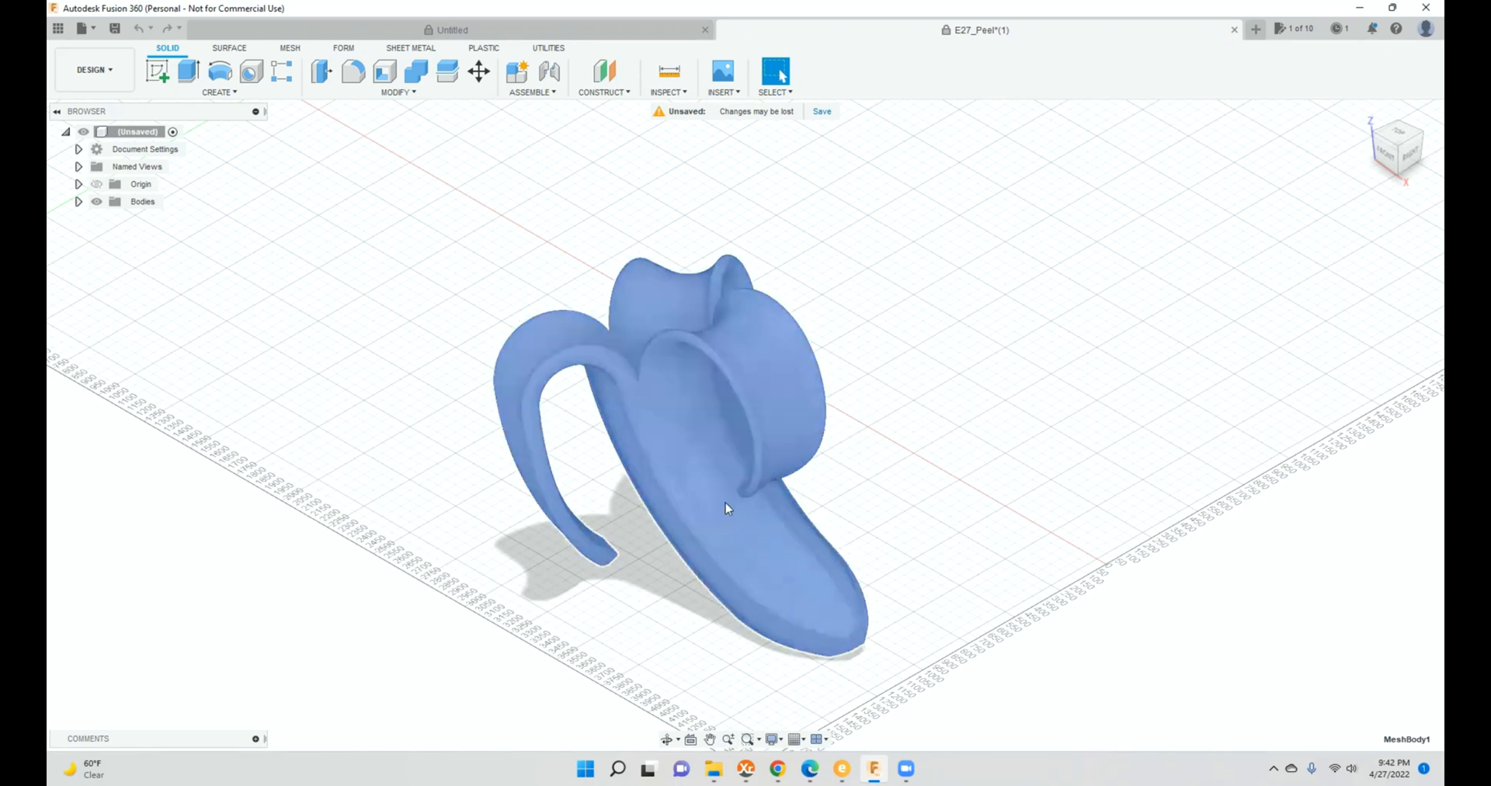
mouse_move(726, 488)
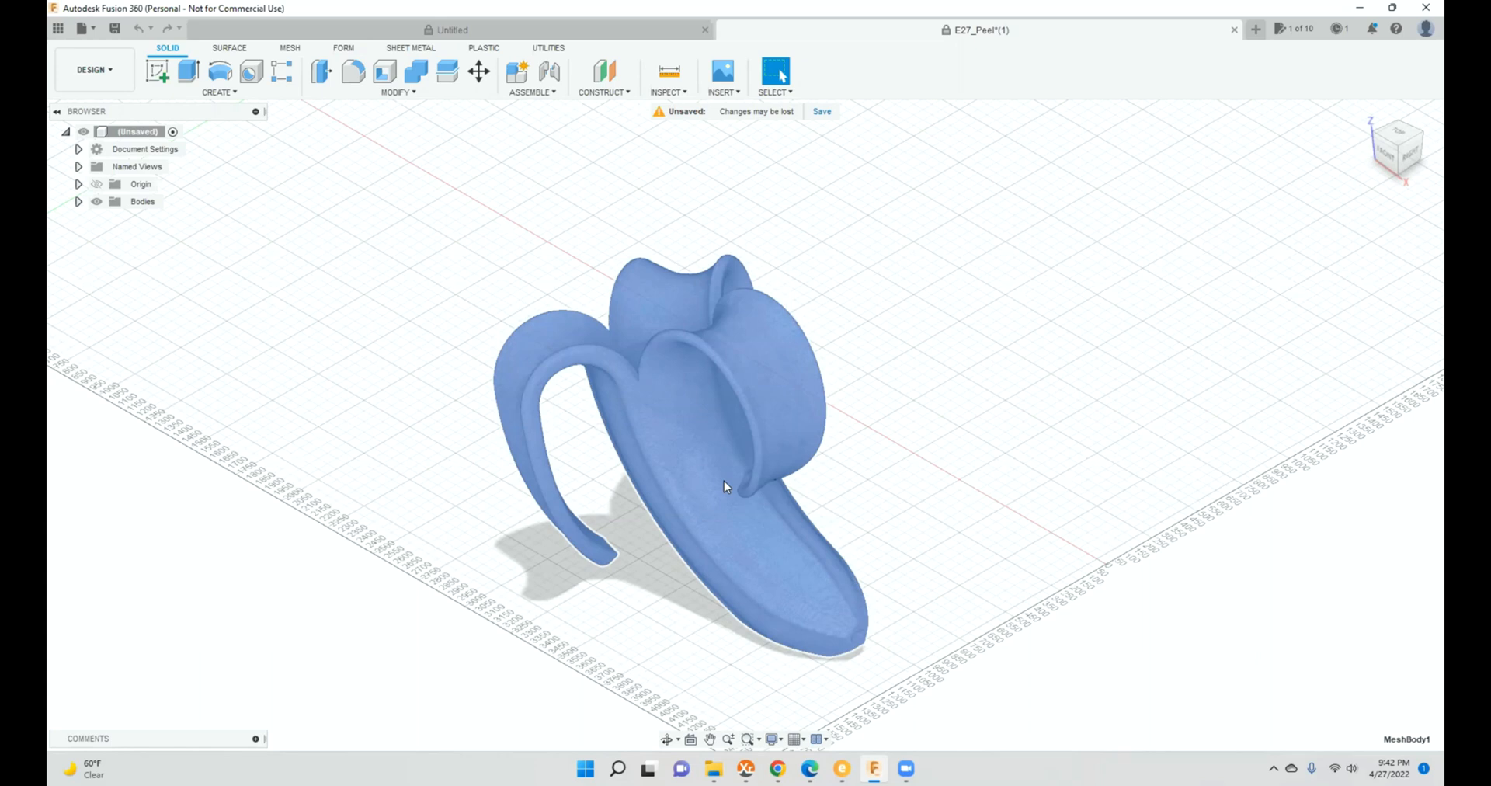
mouse_move(626, 243)
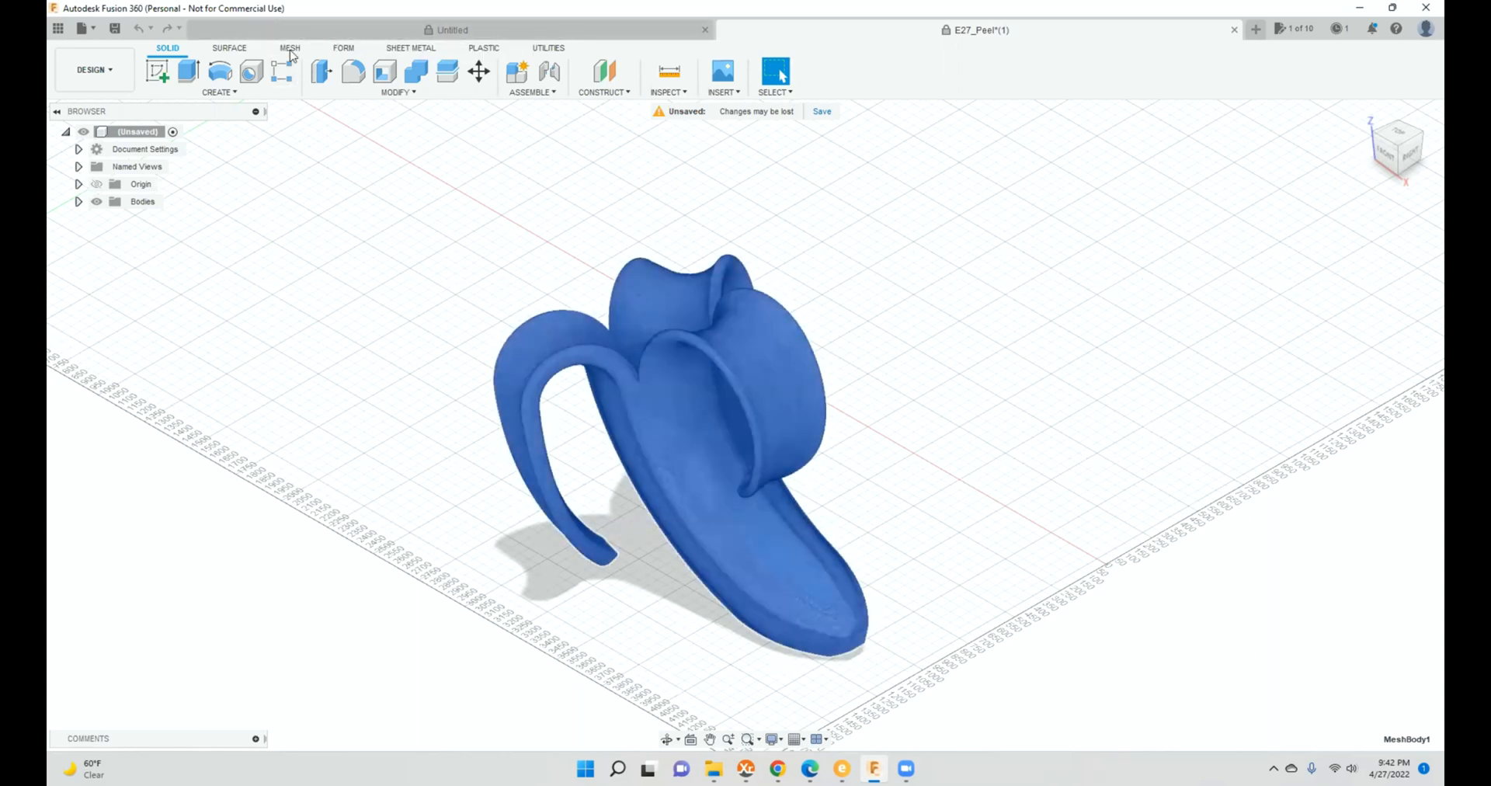
Step: Reduce the banana peel mesh to proportion 25 with adaptive remesh
click(290, 48)
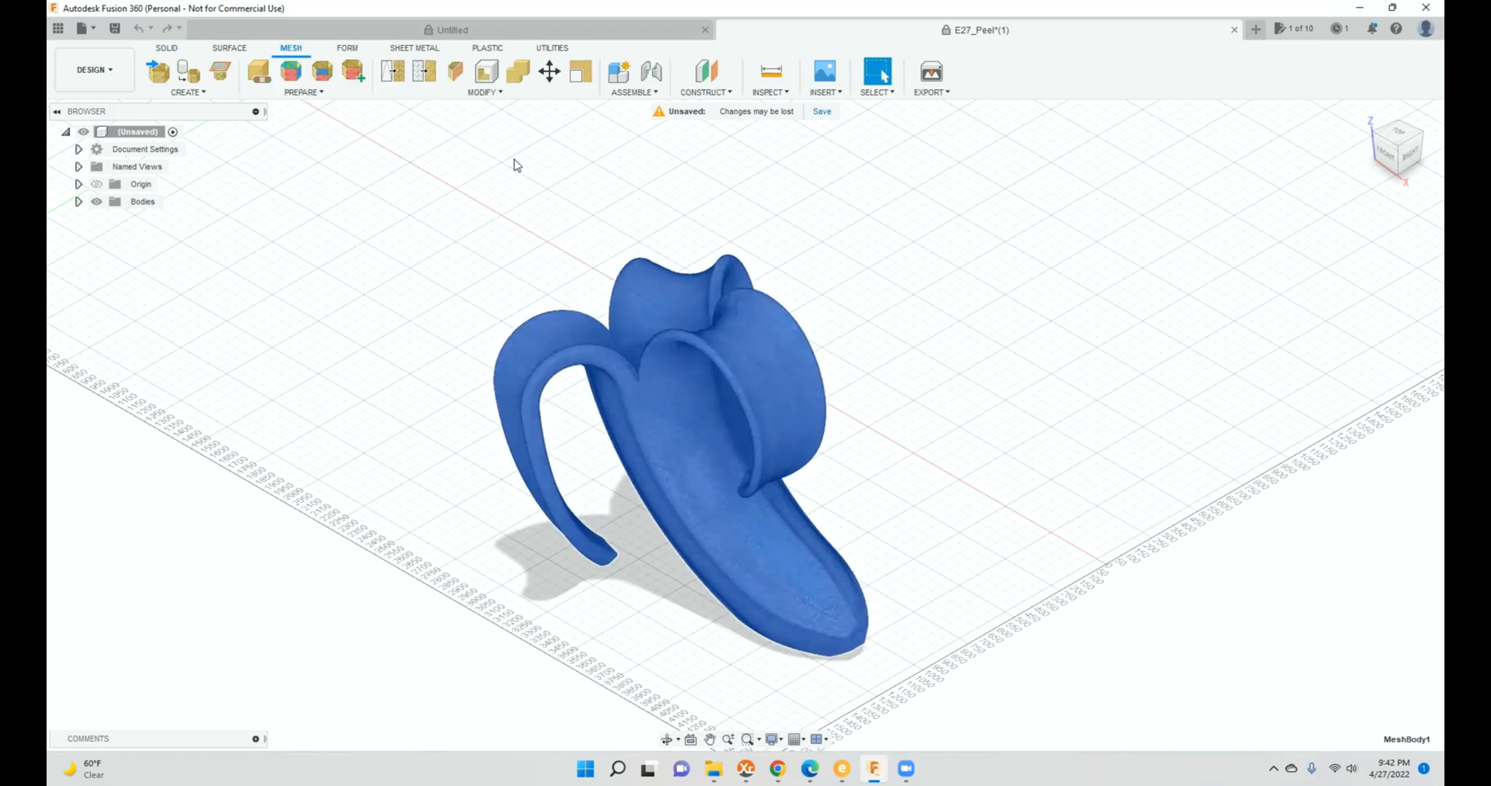
mouse_move(424, 72)
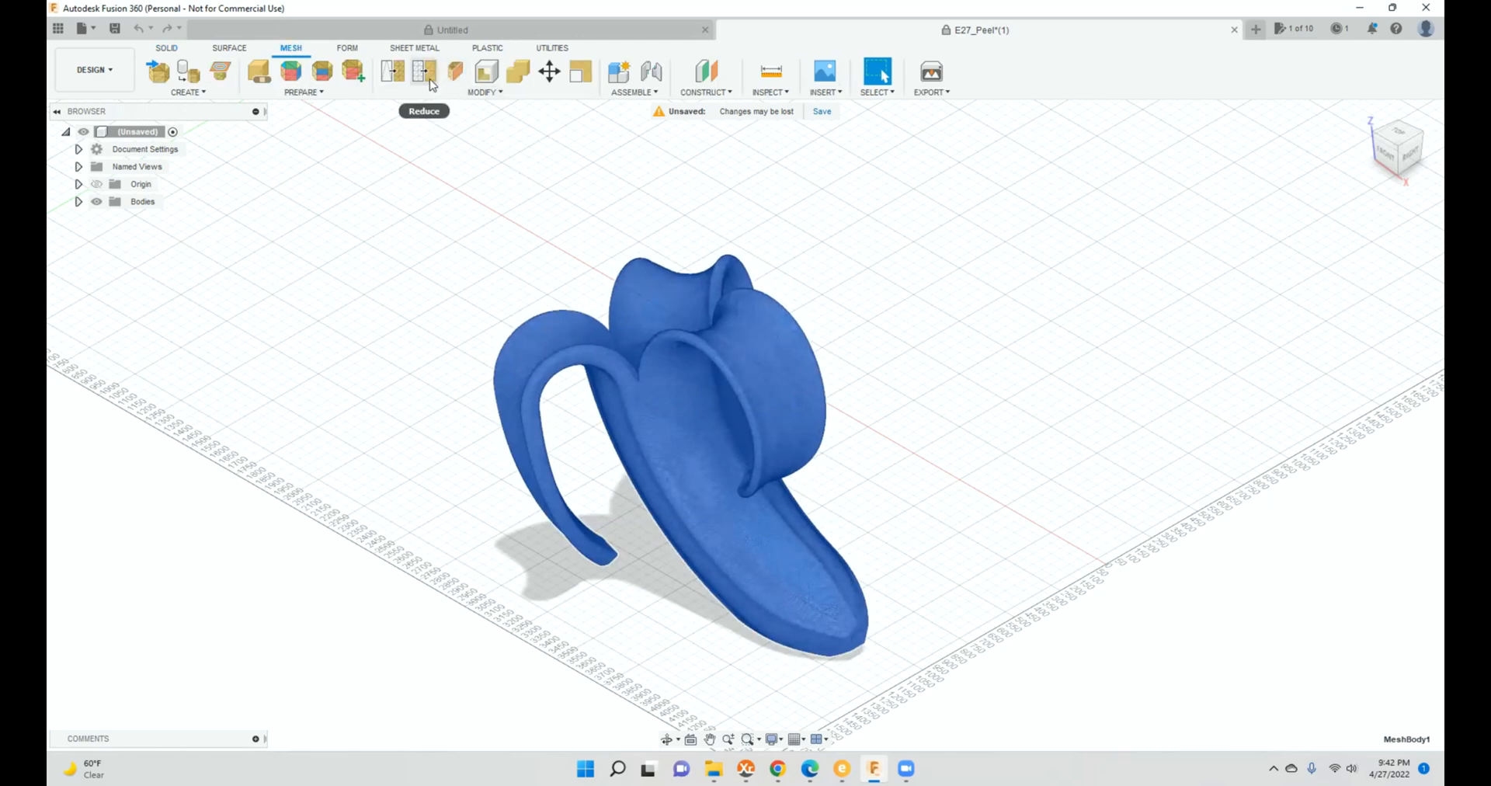
click(424, 72)
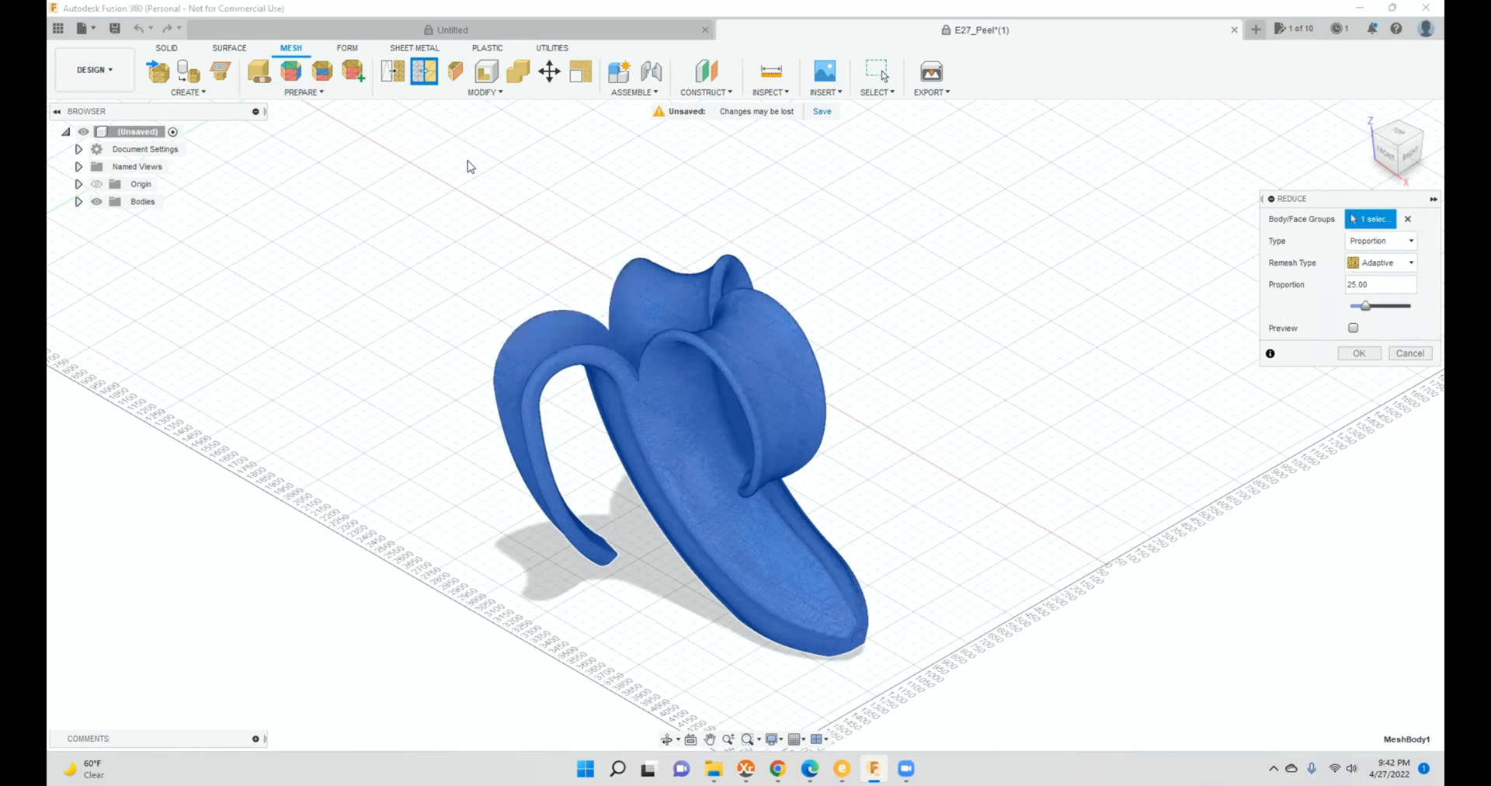
mouse_move(1375, 255)
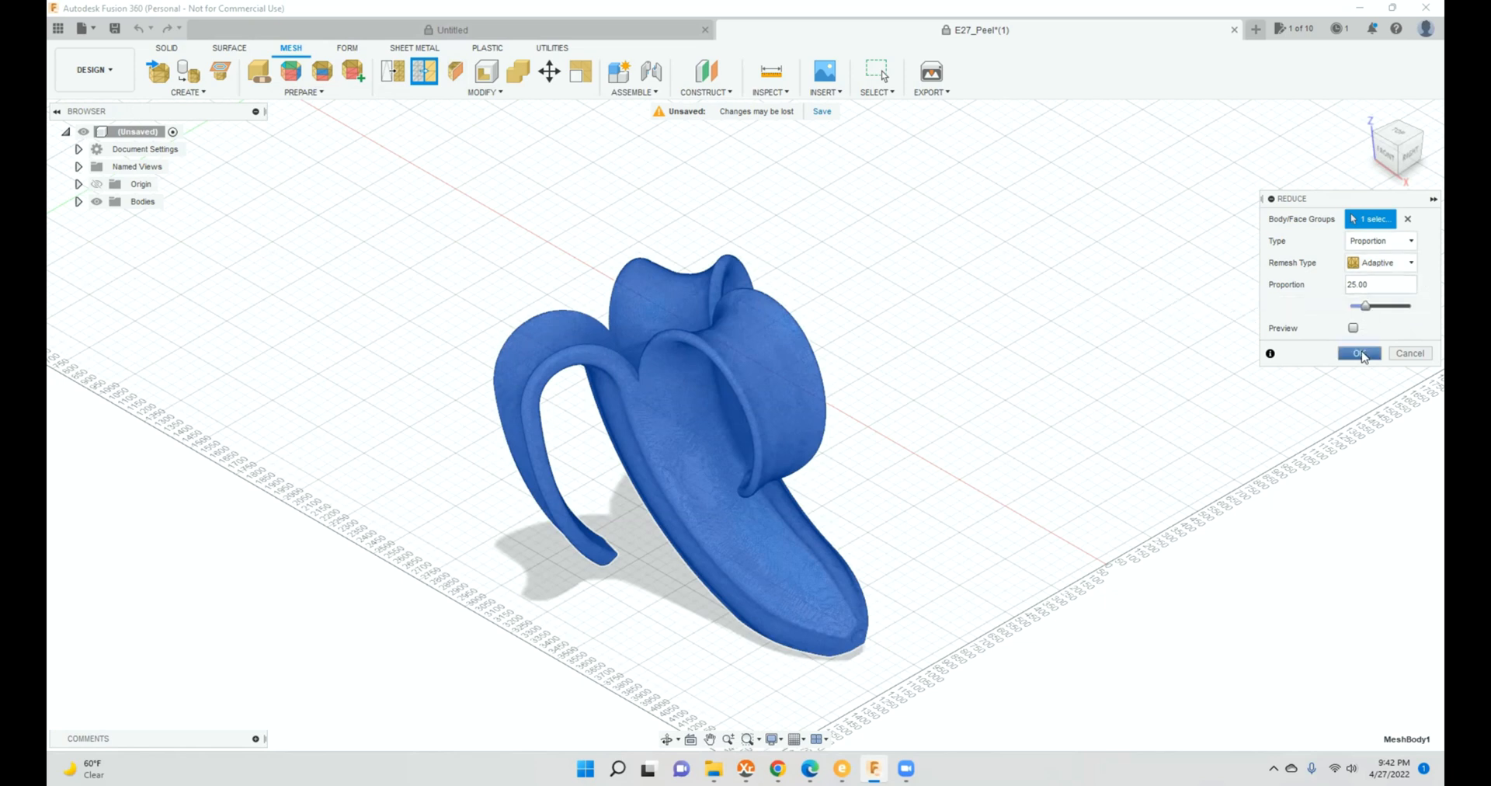
click(1359, 353)
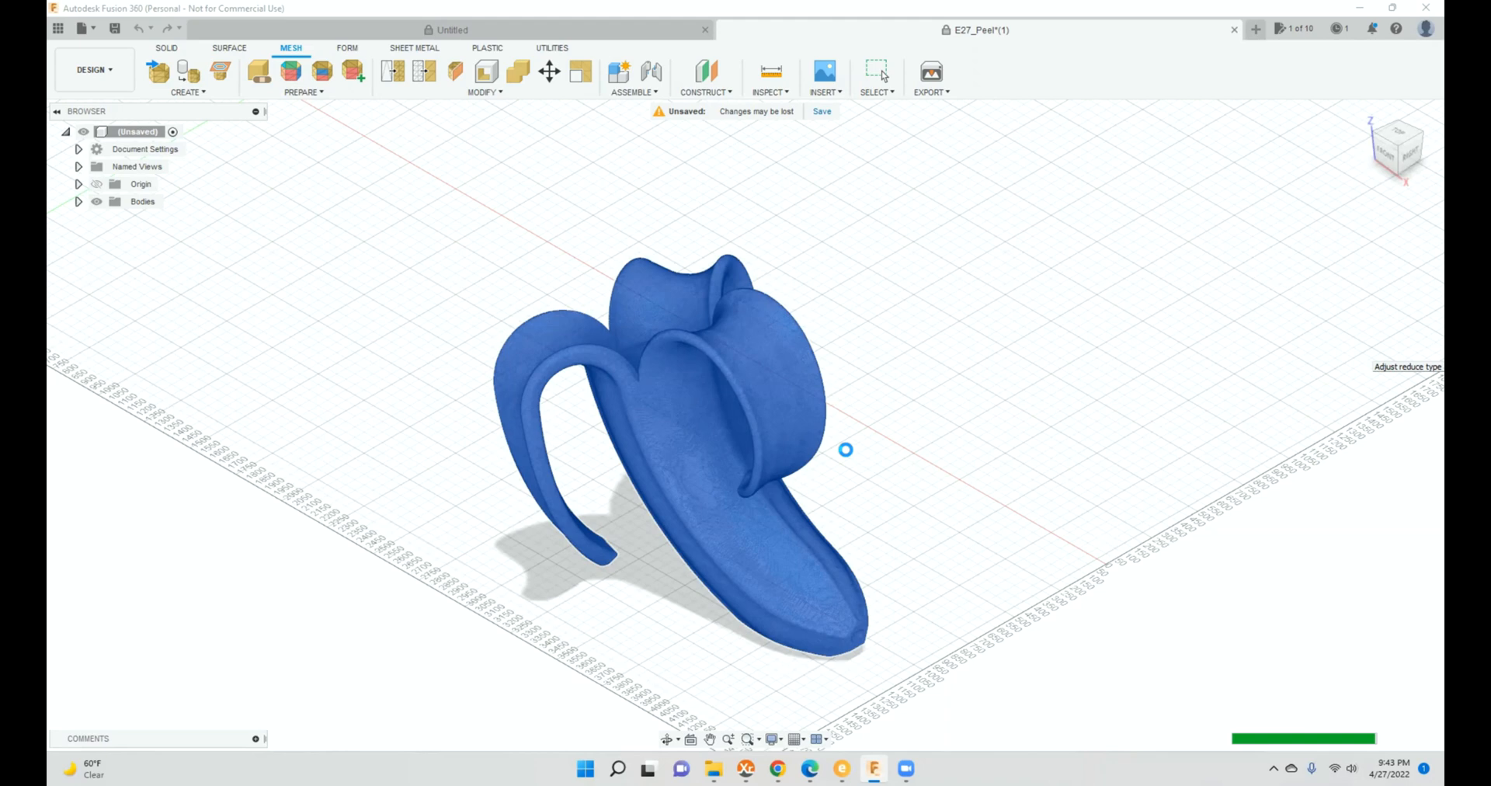
mouse_move(848, 455)
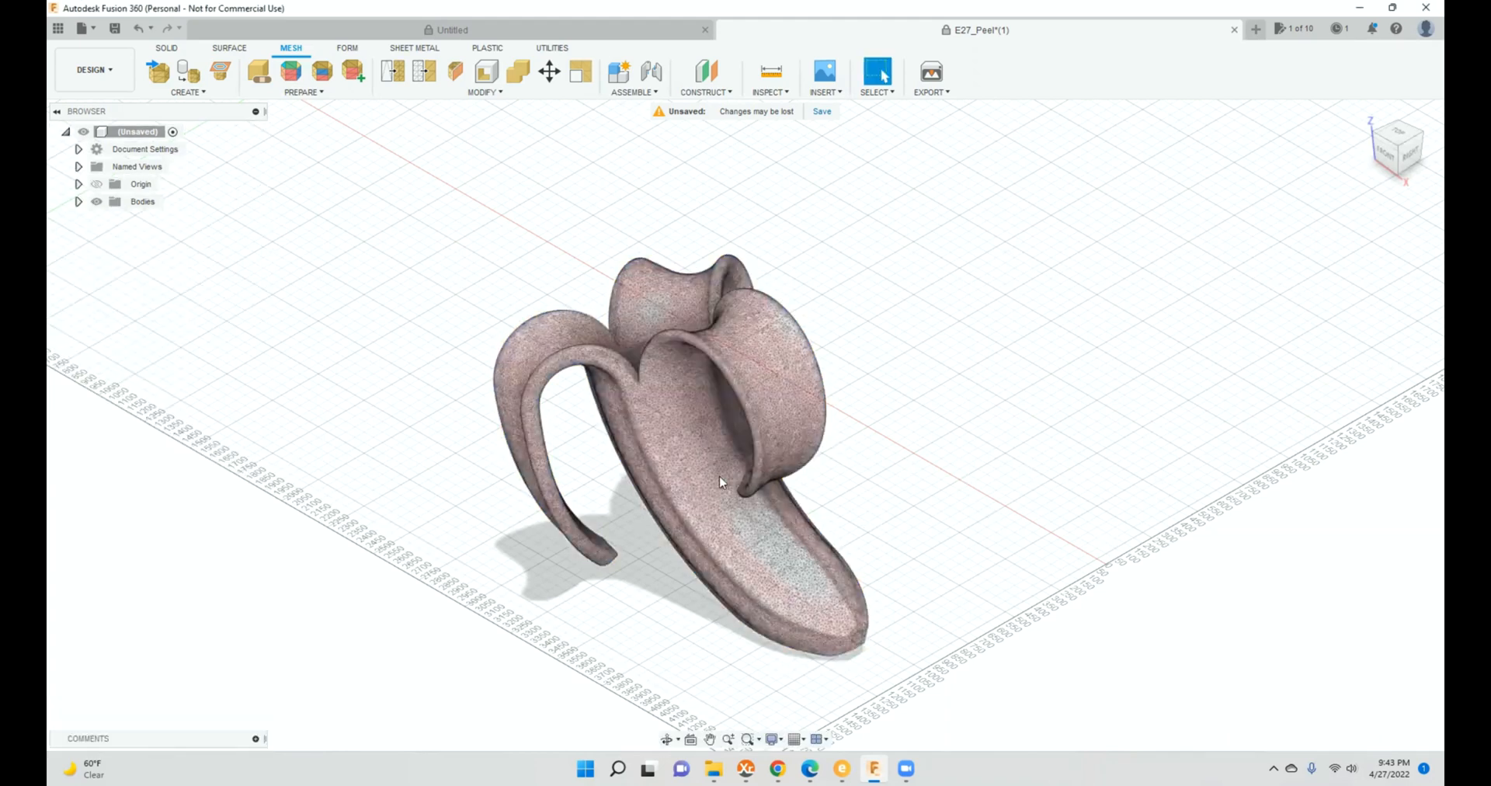
Step: Export the reduced body via 3D Print as a binary STL in millimetres to Downloads
click(718, 480)
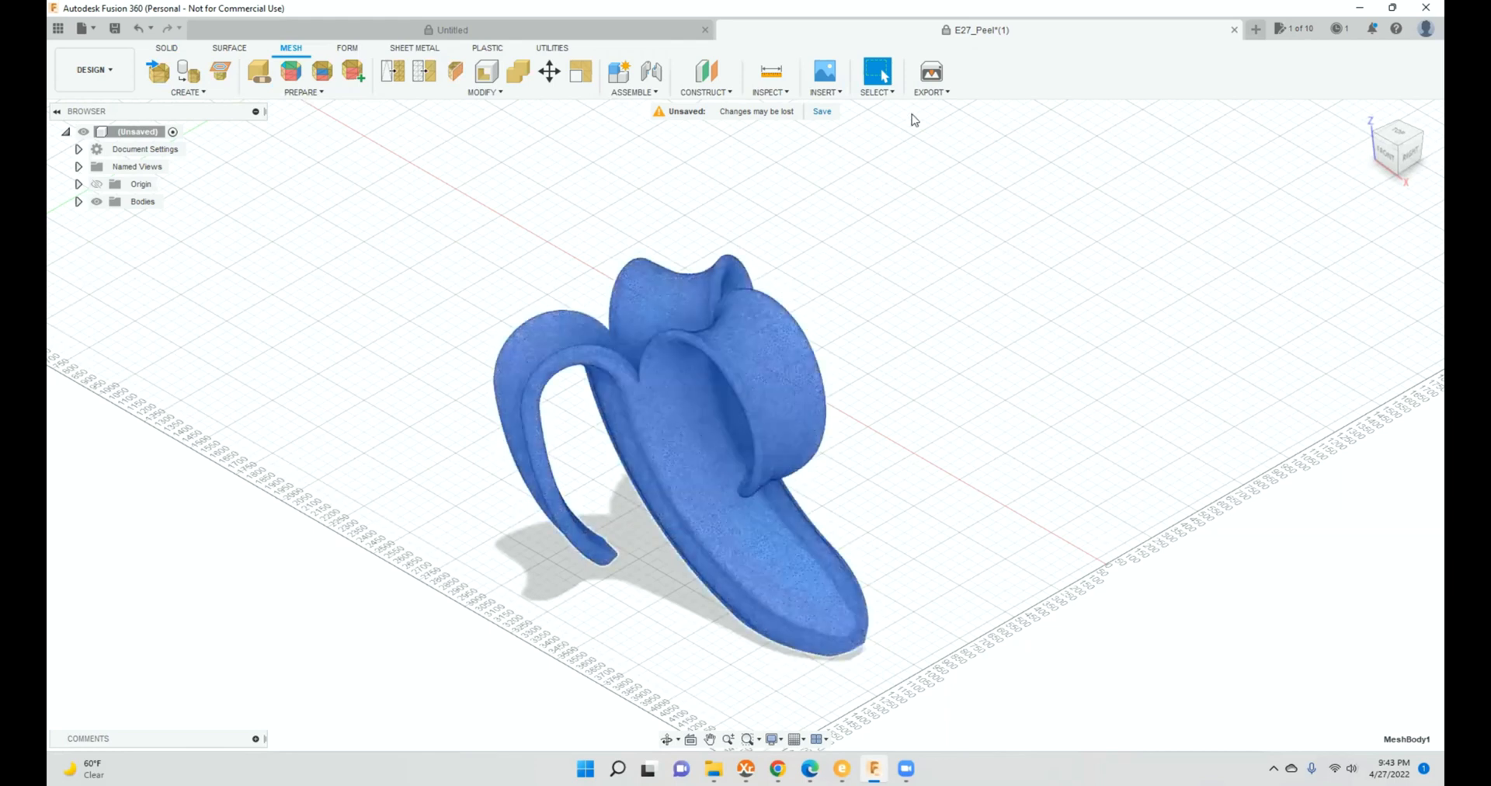
click(928, 71)
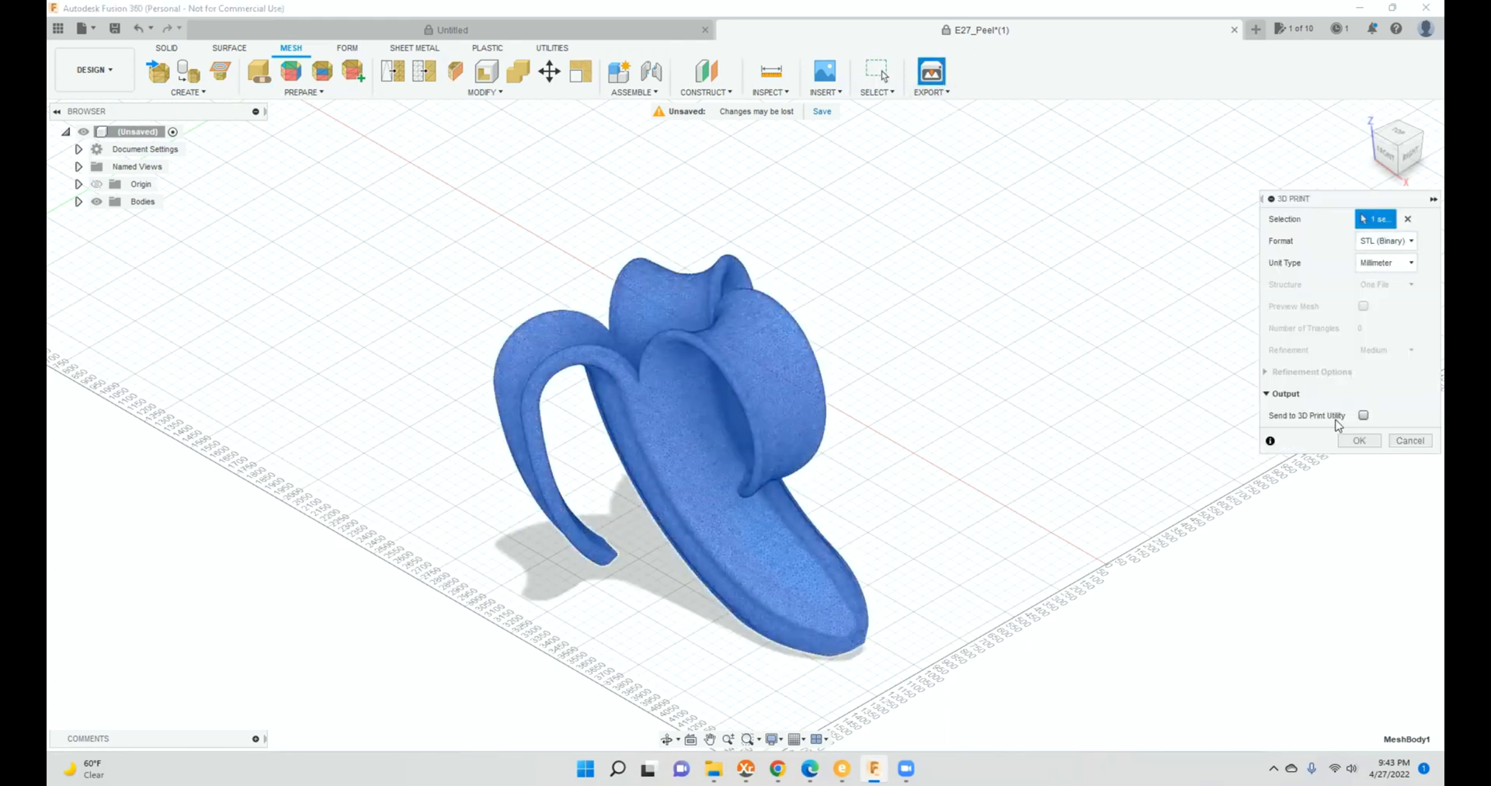
click(1364, 415)
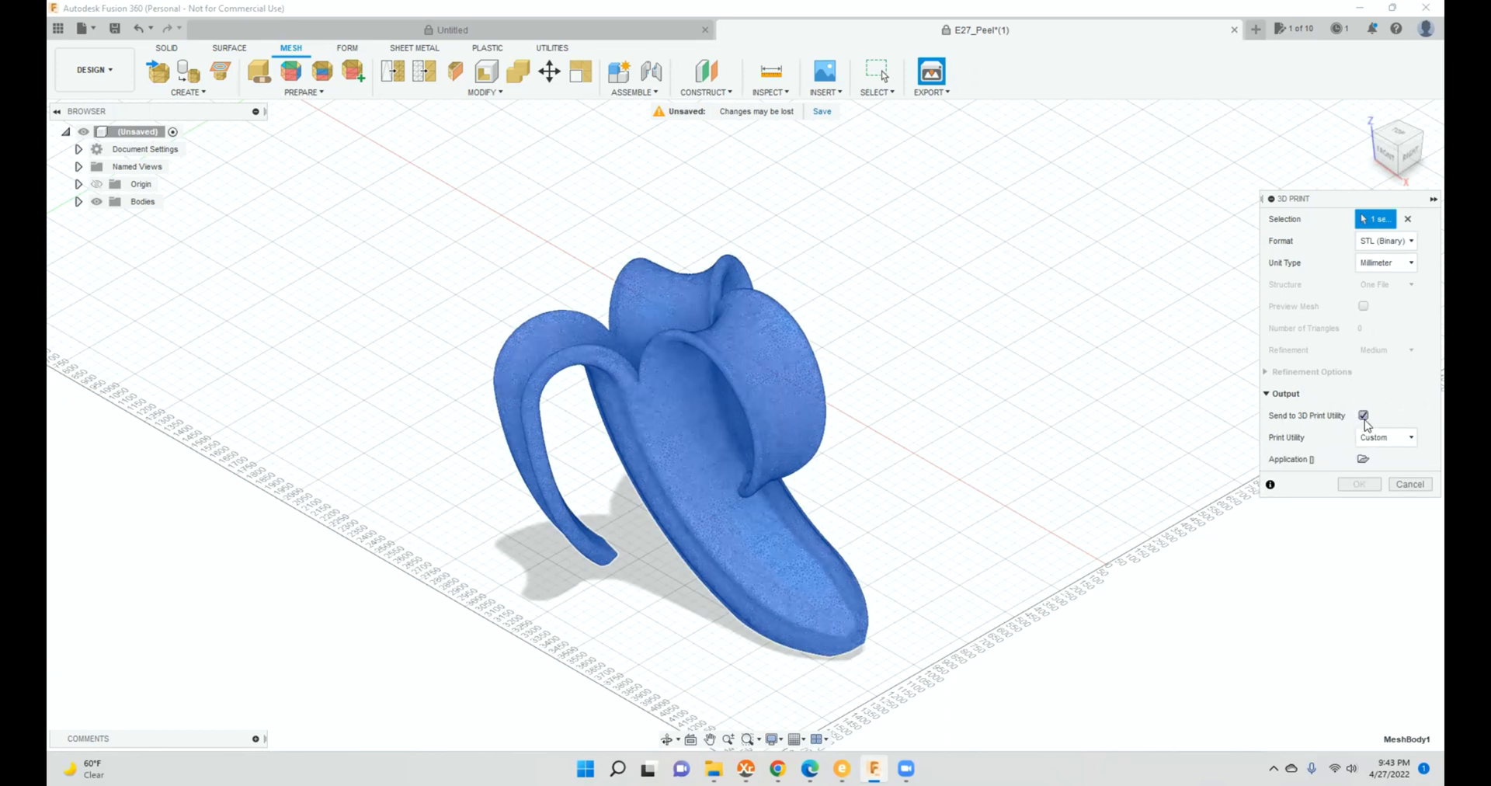
click(1364, 416)
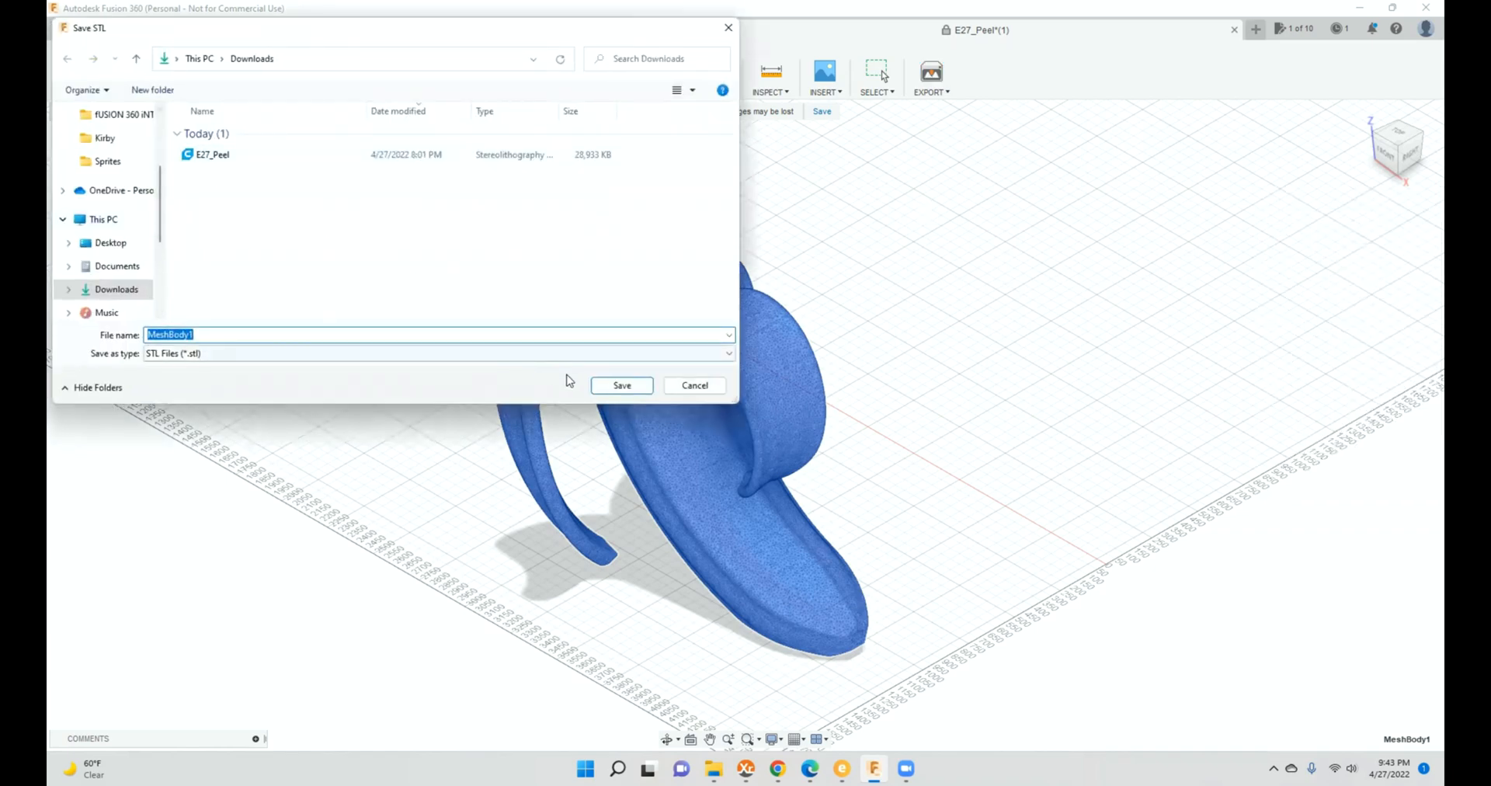
click(620, 385)
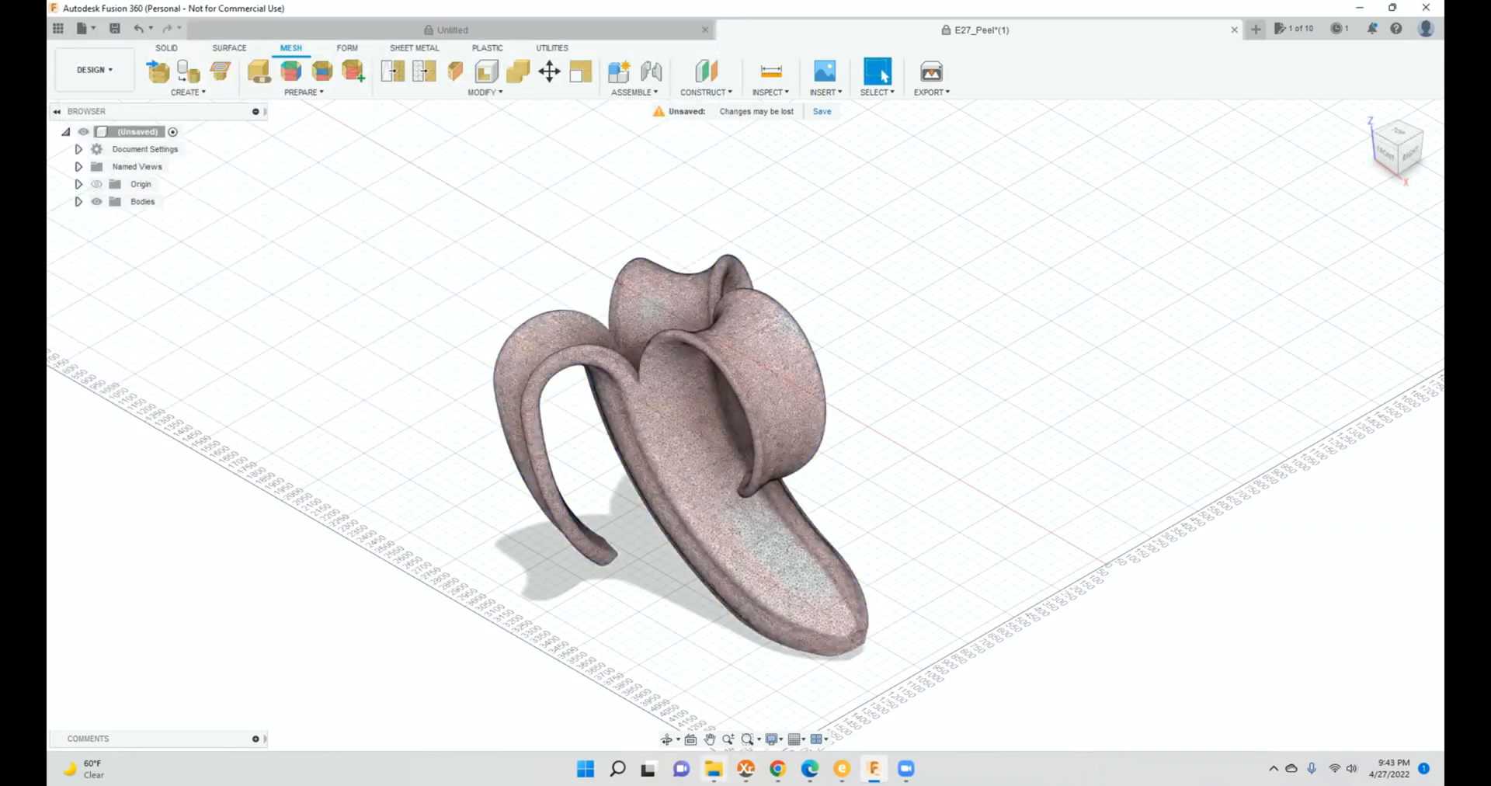
Step: Check Downloads: MeshBody1 at 7,234 KB beside the 28,933 KB E27_Peel original
click(713, 769)
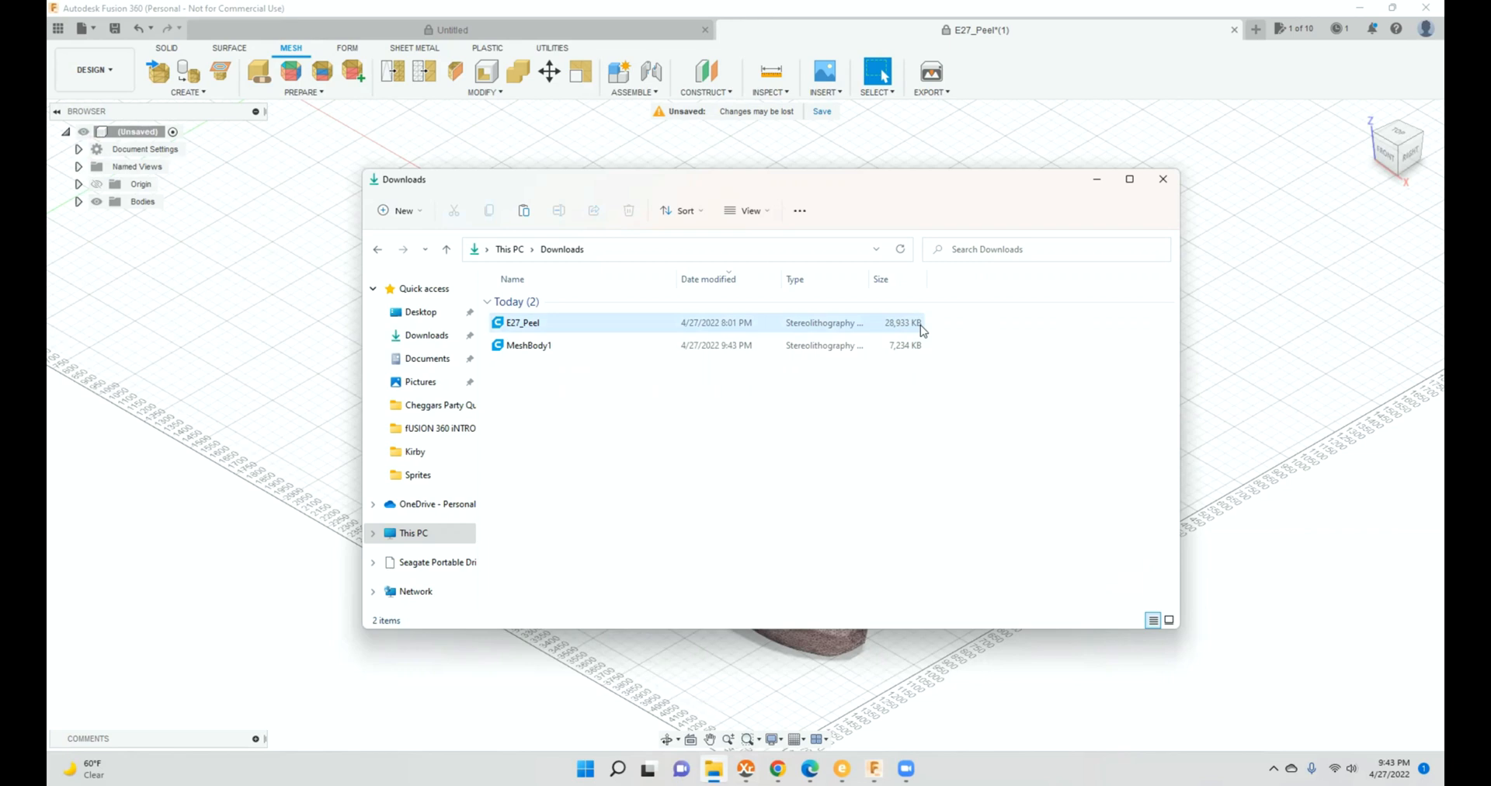
click(530, 345)
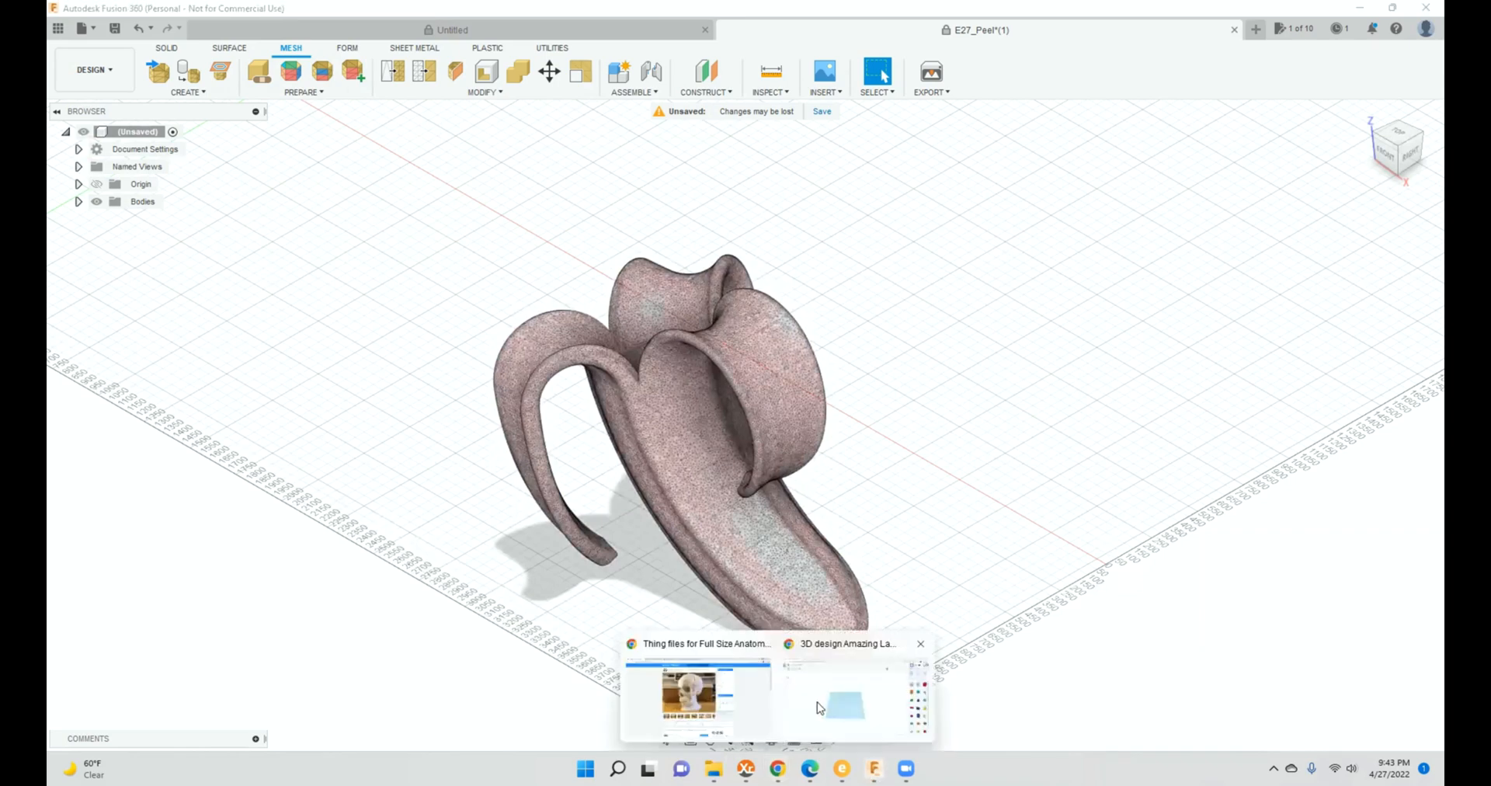
Step: Attempt to import MeshBody1 into Tinkercad; it exceeds the 1000 mm workspace limit
click(845, 694)
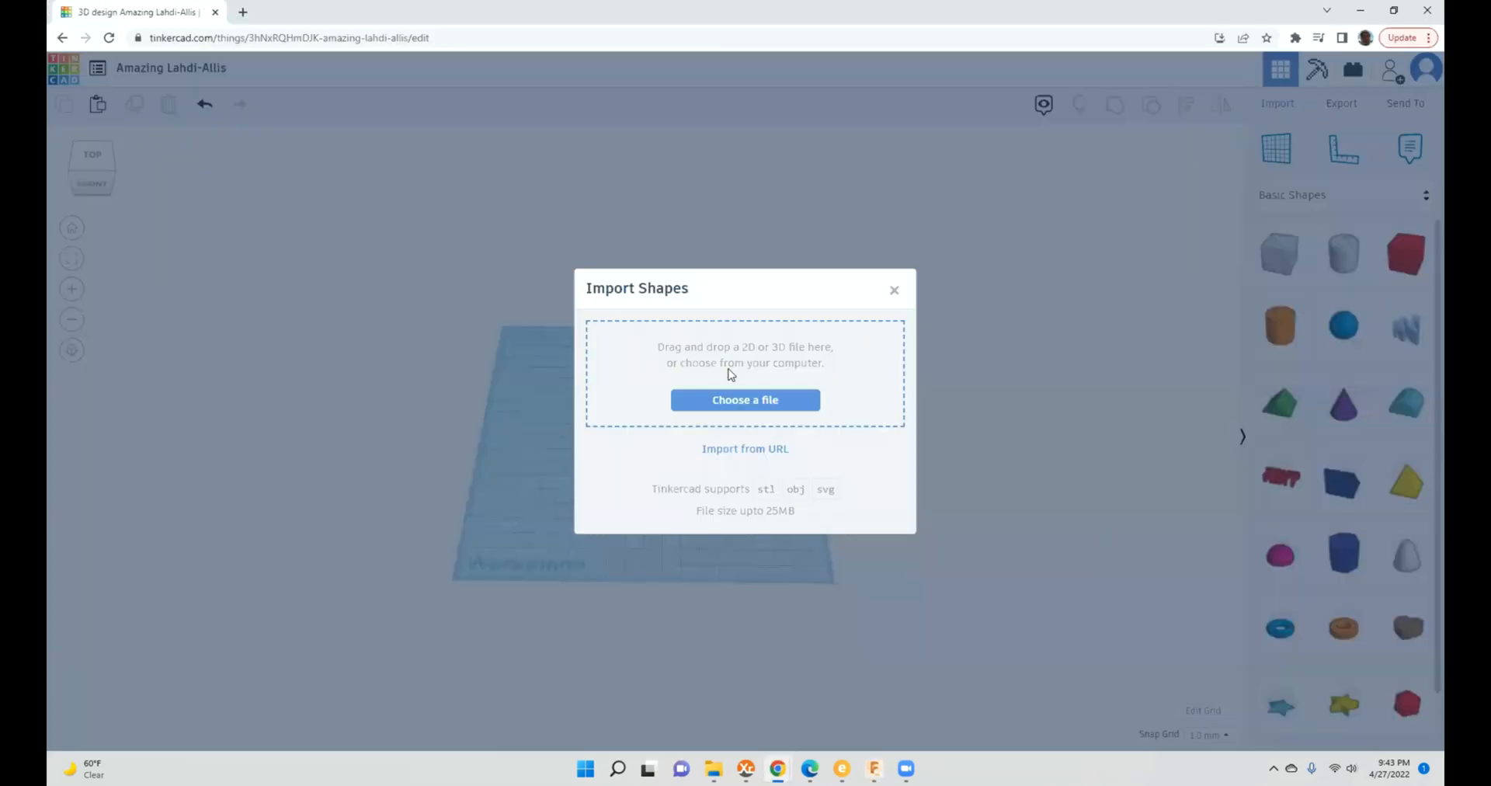
click(744, 399)
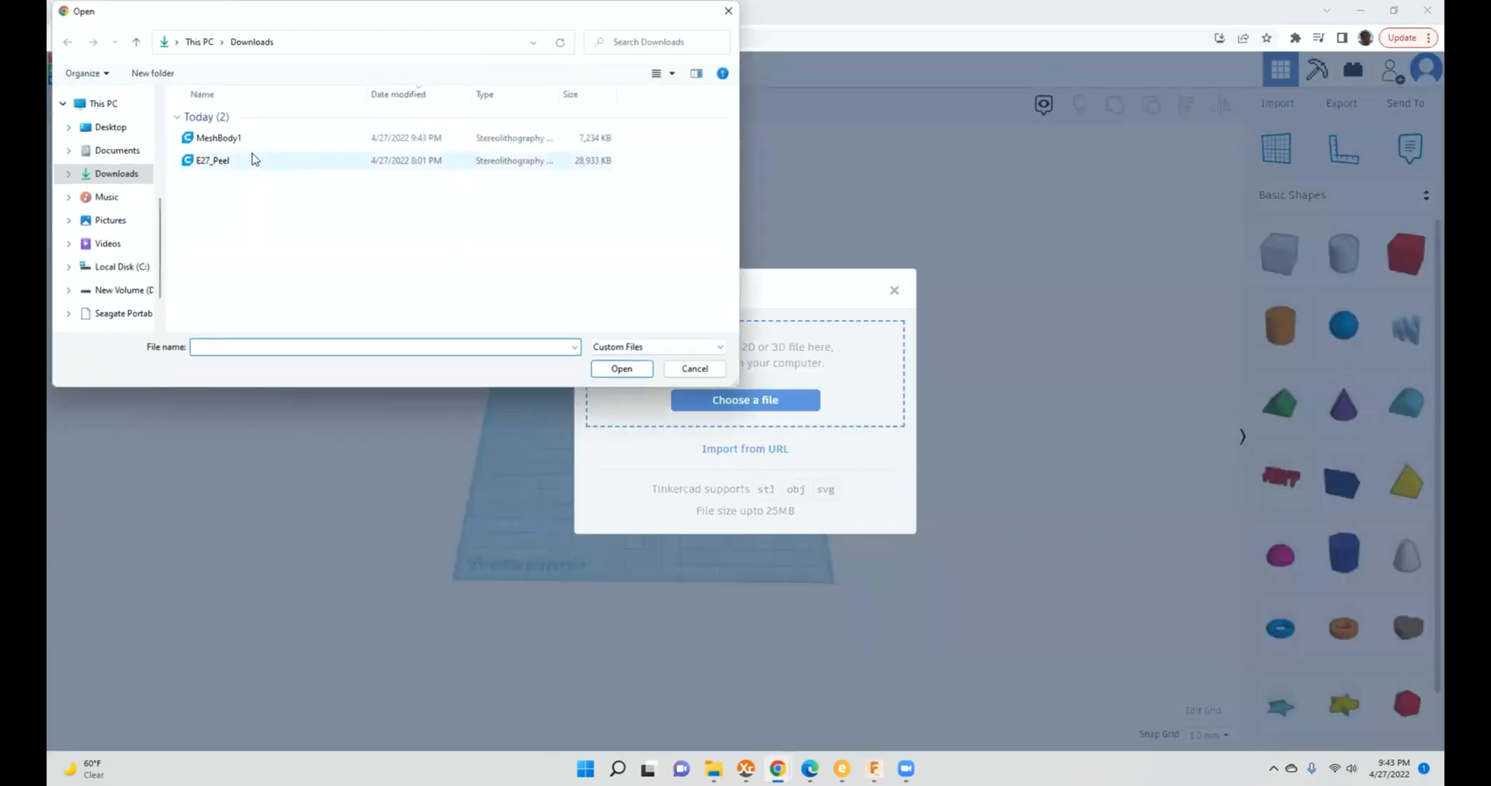
mouse_move(217, 139)
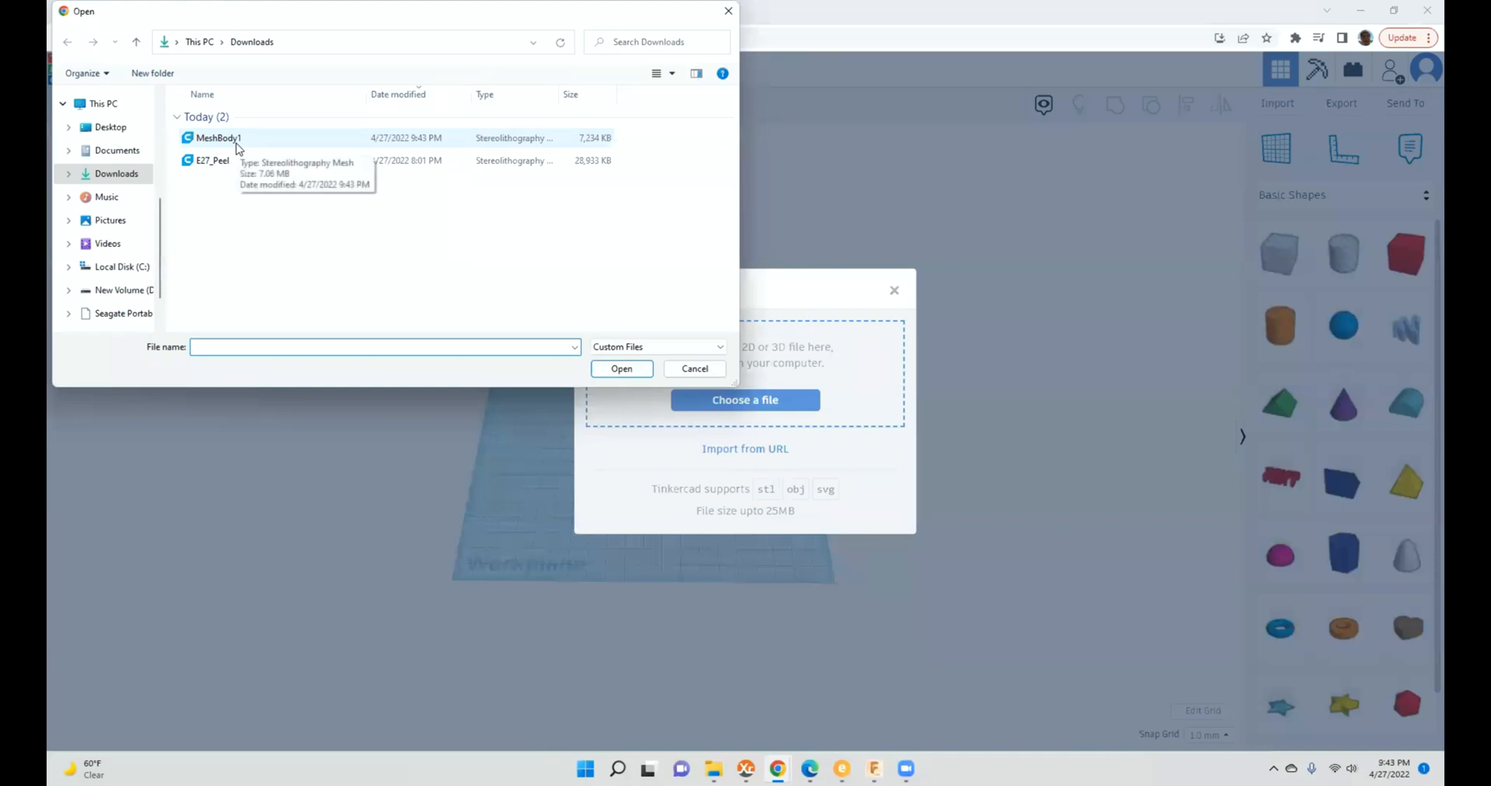
click(622, 368)
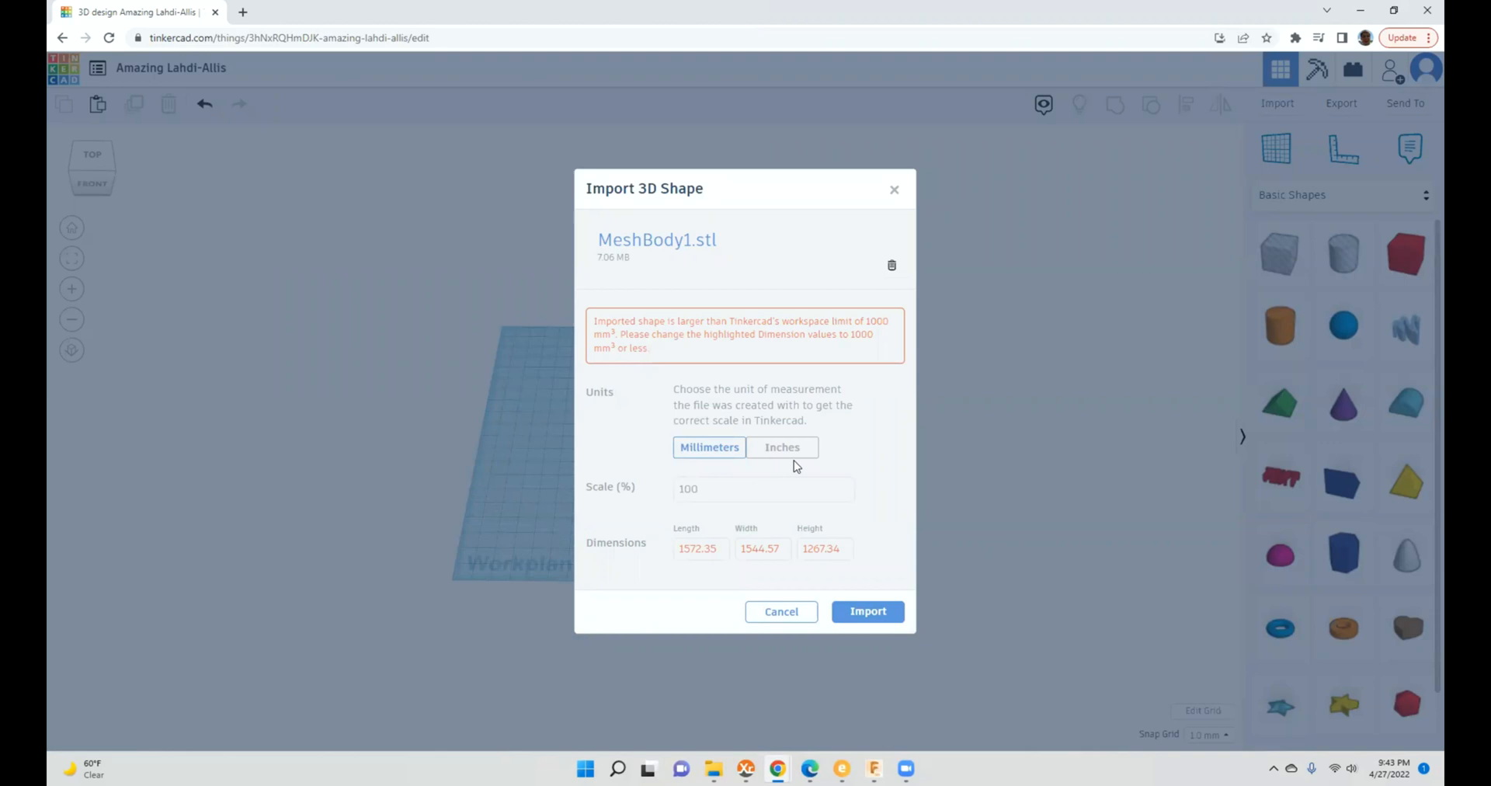
mouse_move(801, 339)
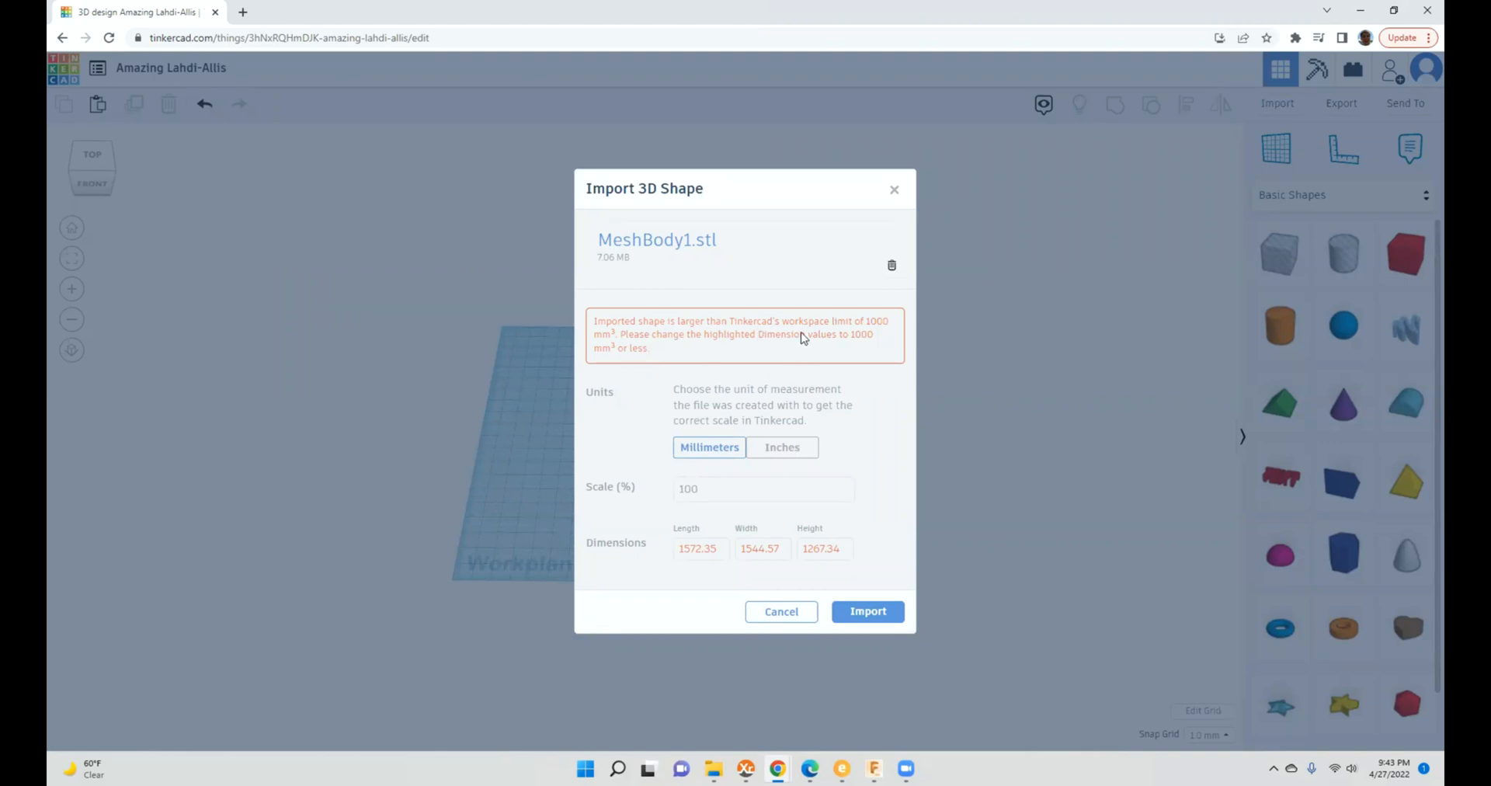
mouse_move(684, 305)
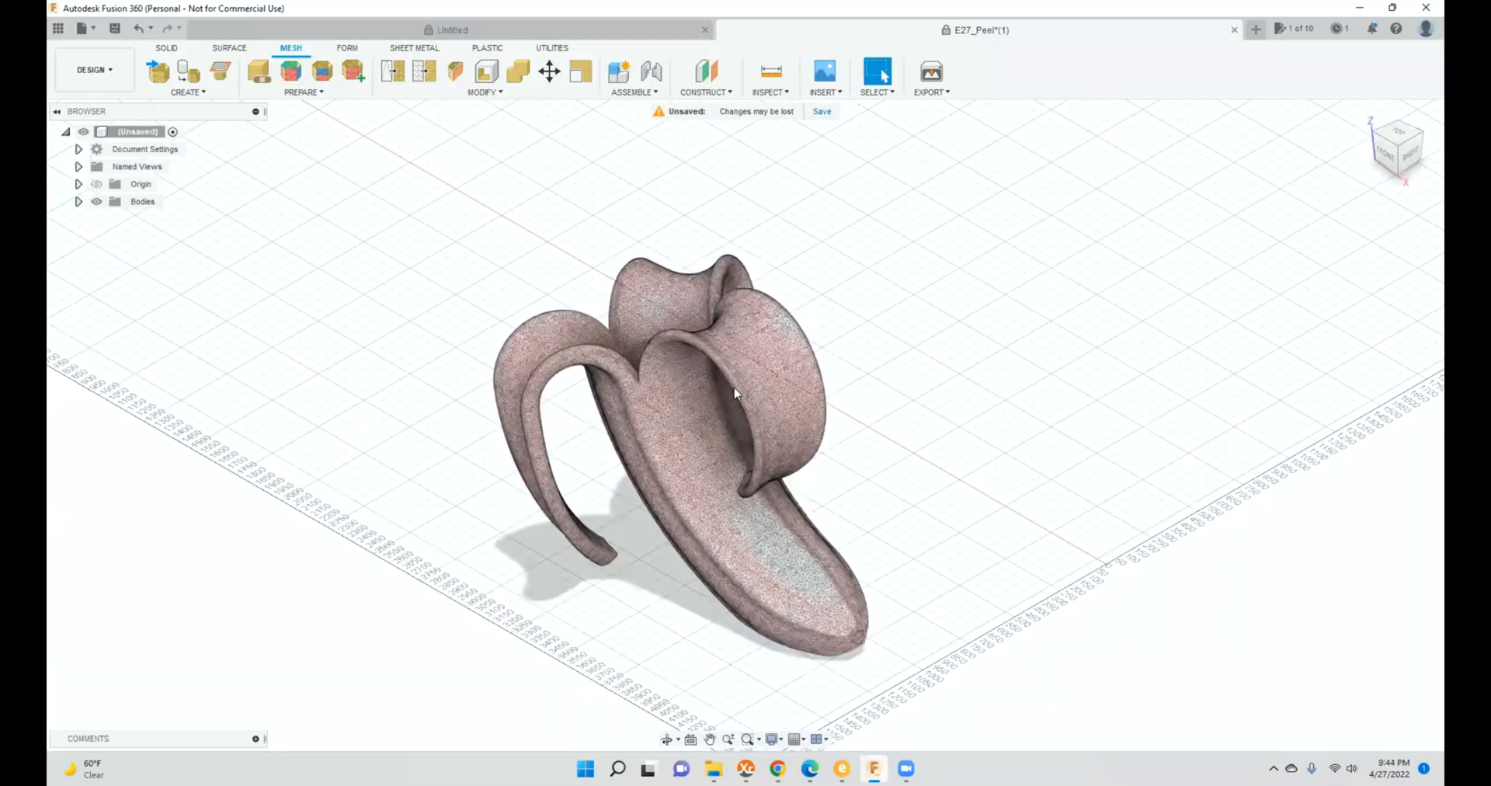
mouse_move(699, 397)
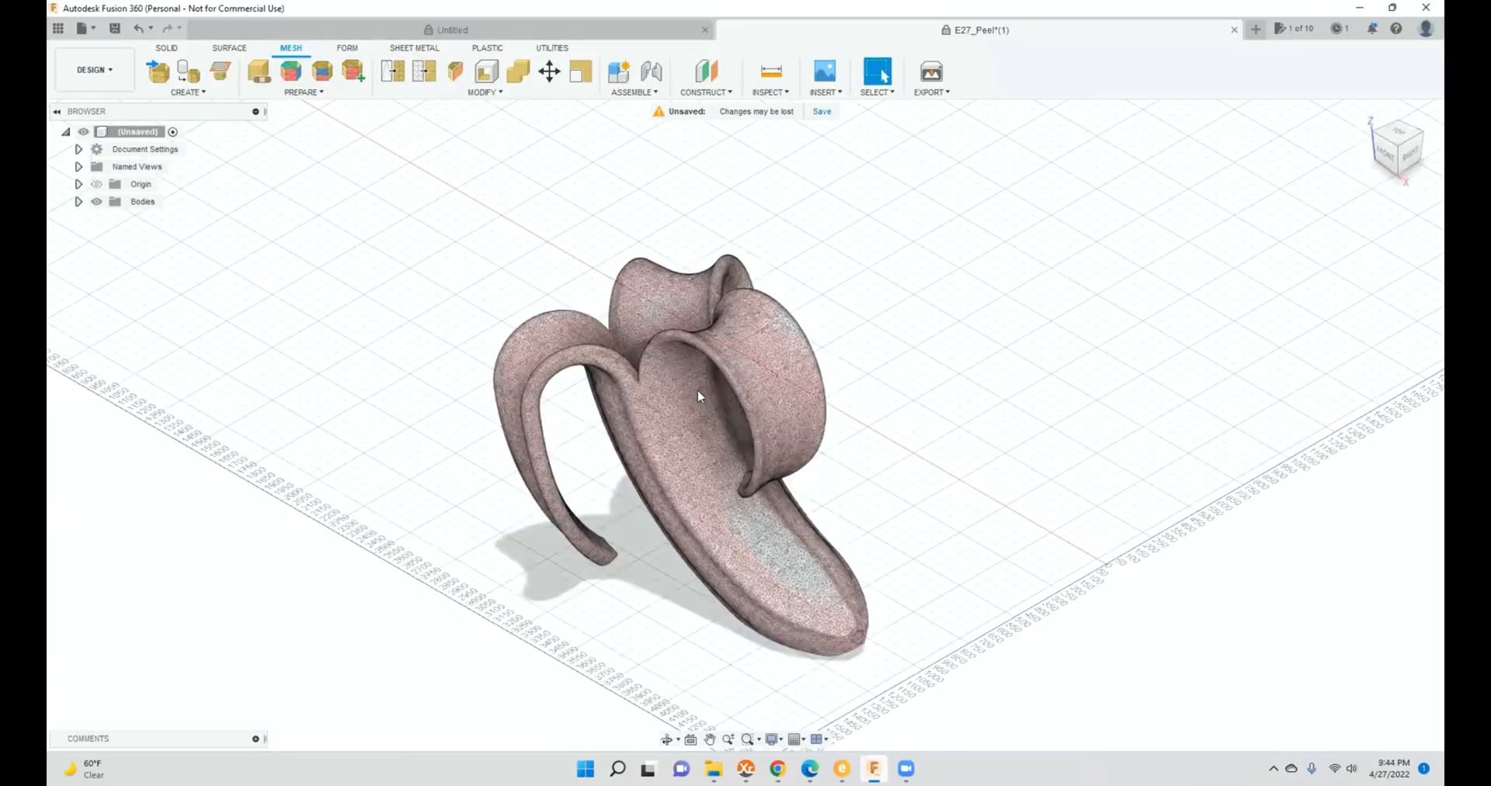
Step: Scale the banana peel mesh down much smaller with Scale Mesh, ready for 3D print export
click(699, 396)
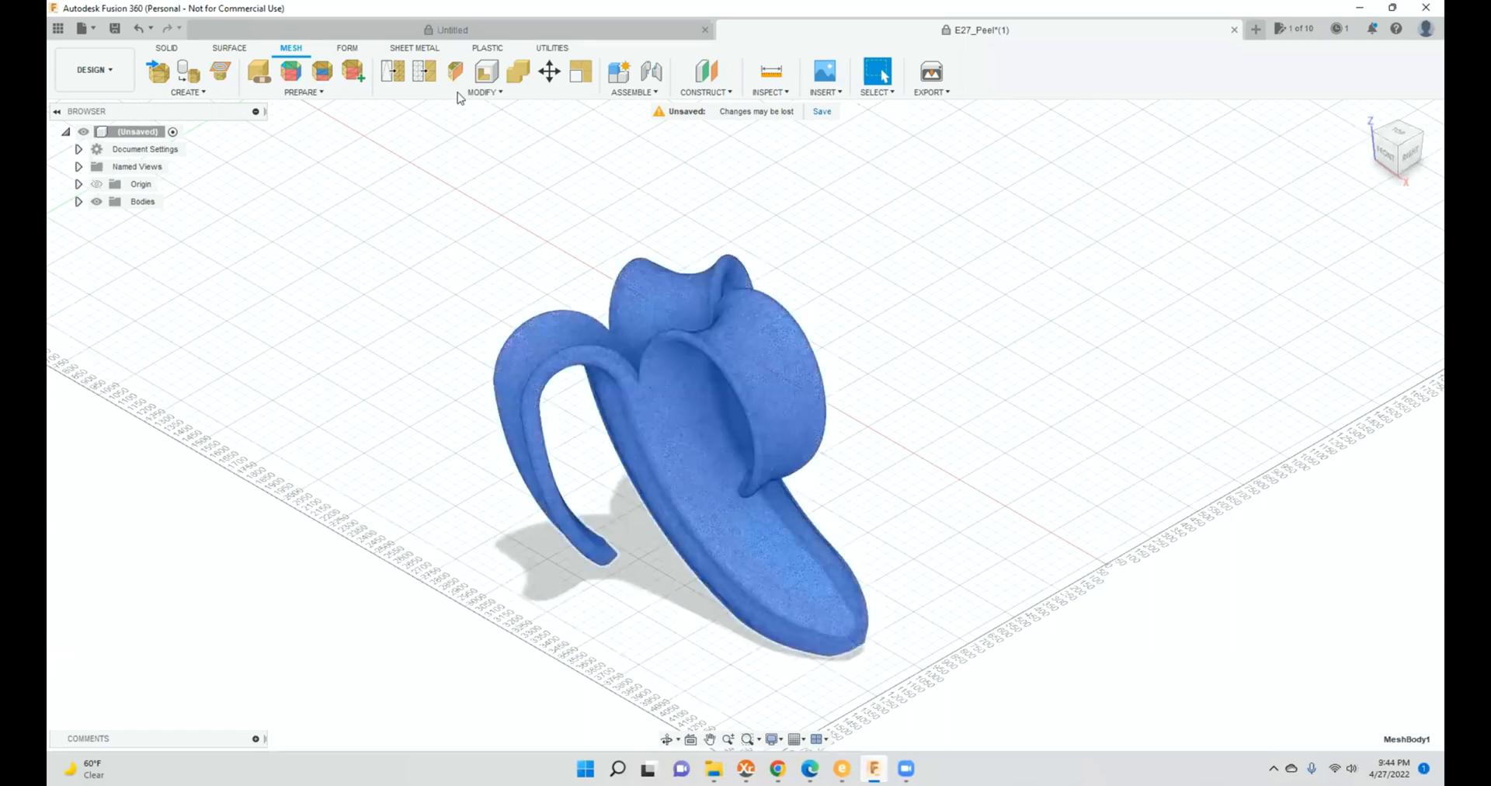
mouse_move(326, 45)
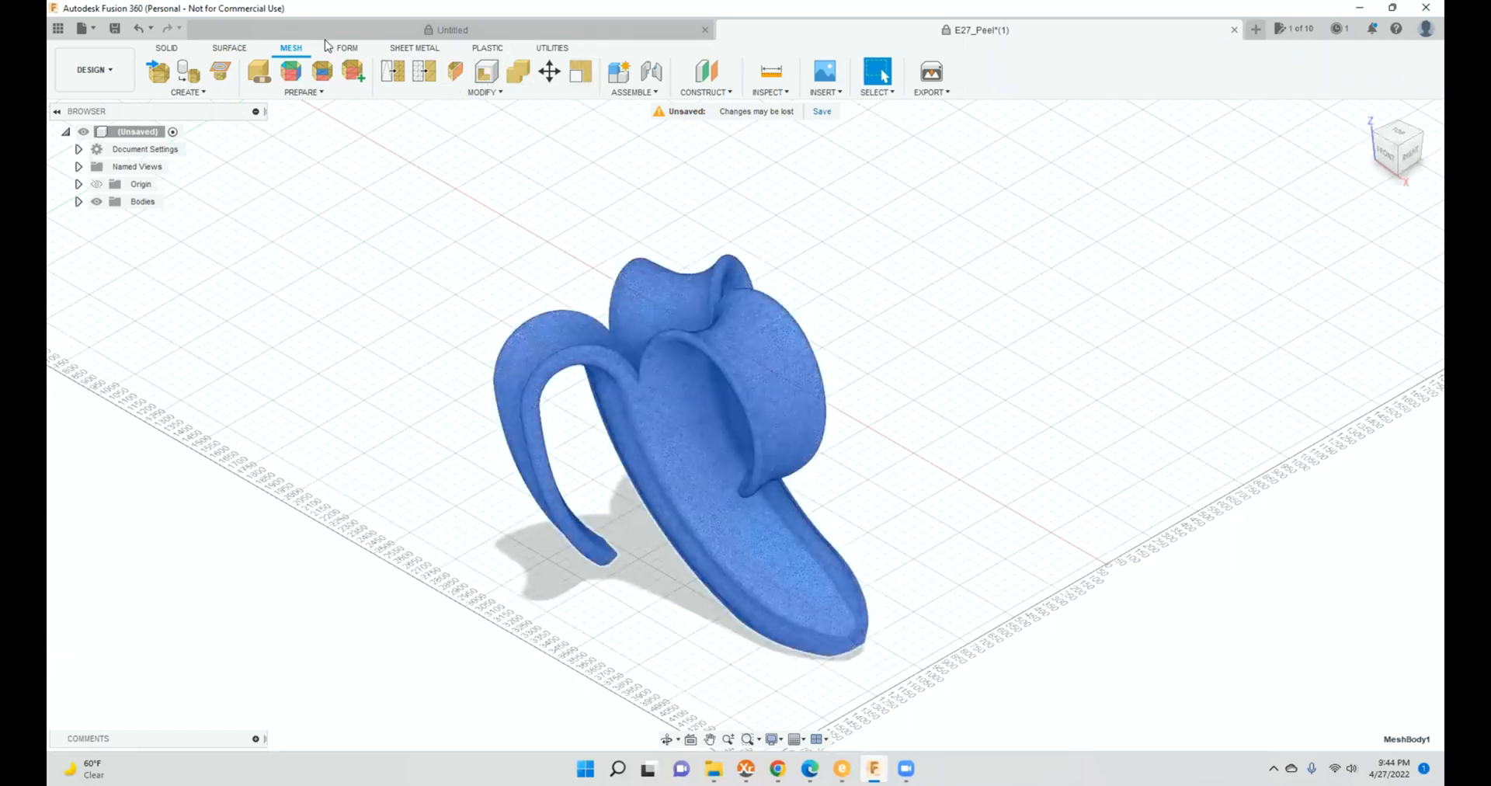
mouse_move(581, 73)
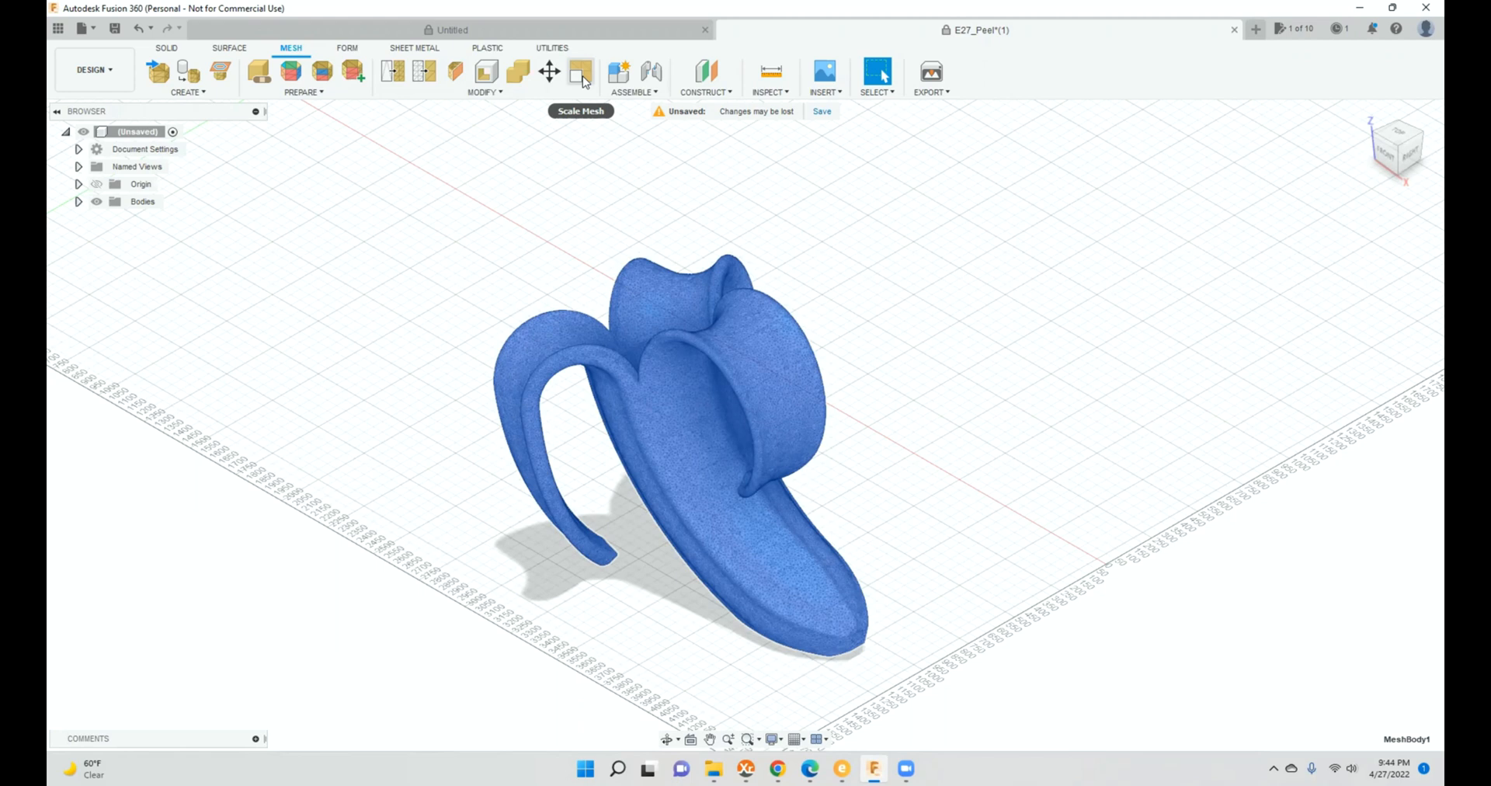
click(581, 74)
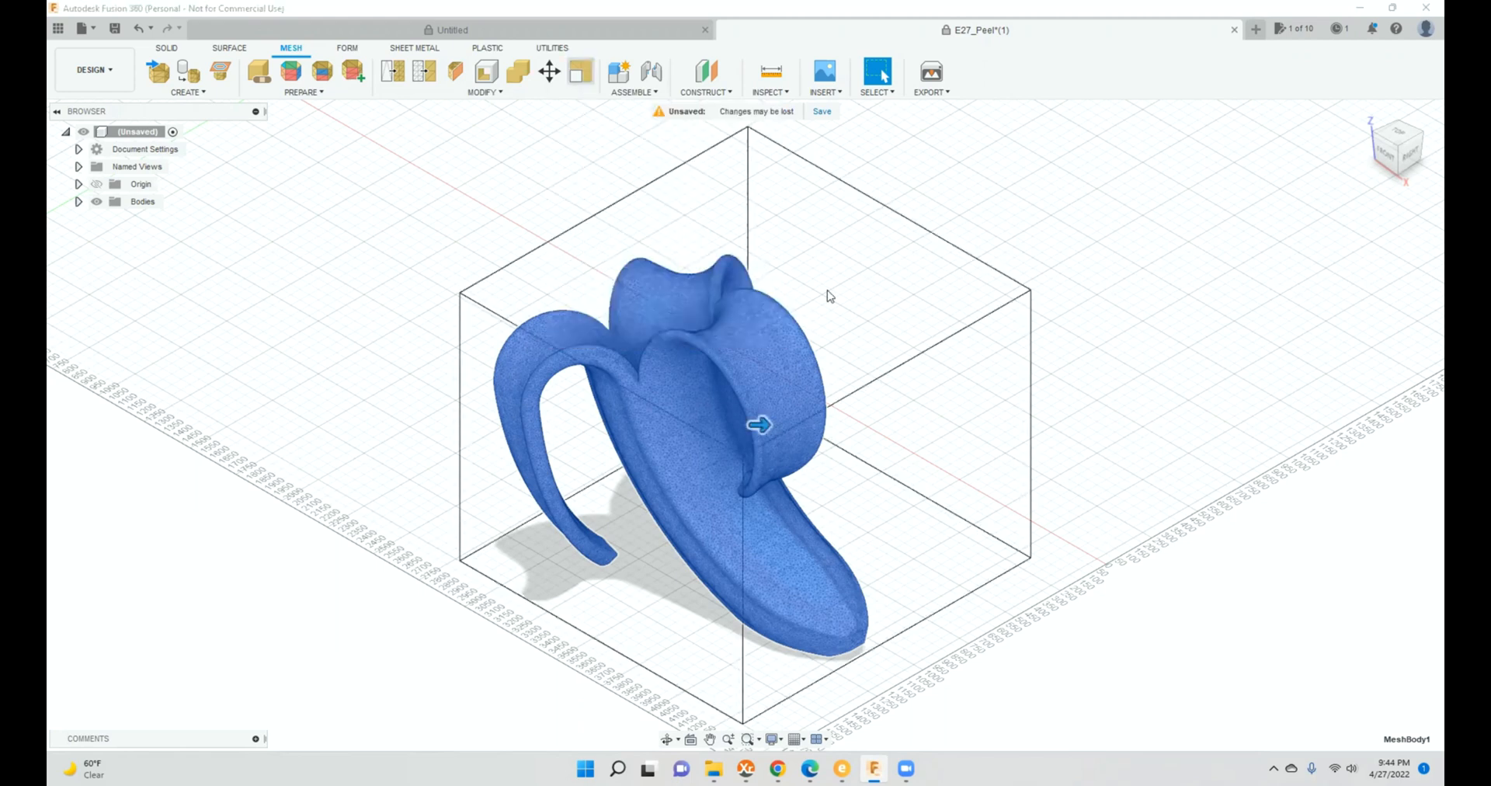
click(579, 72)
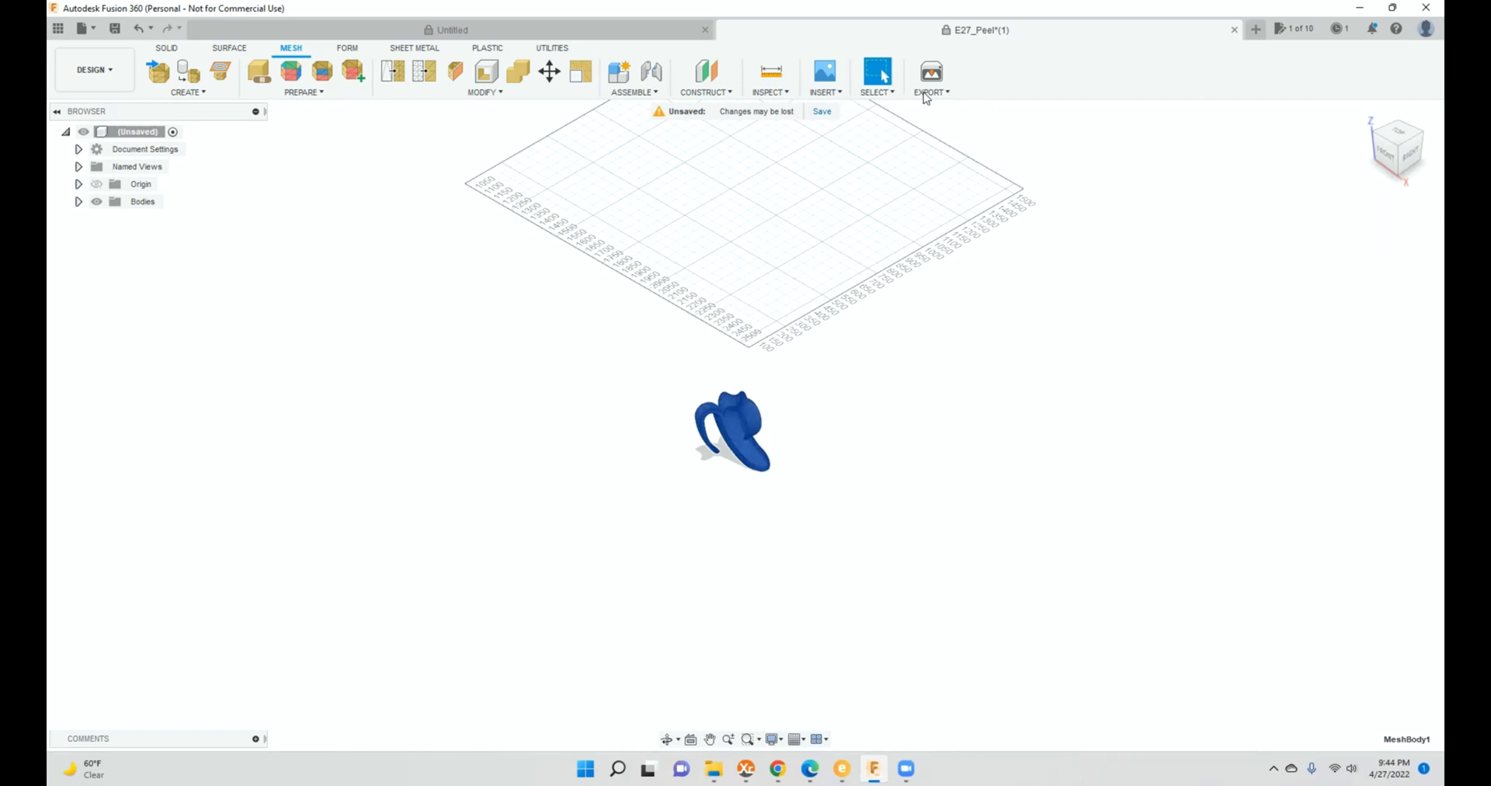
click(931, 72)
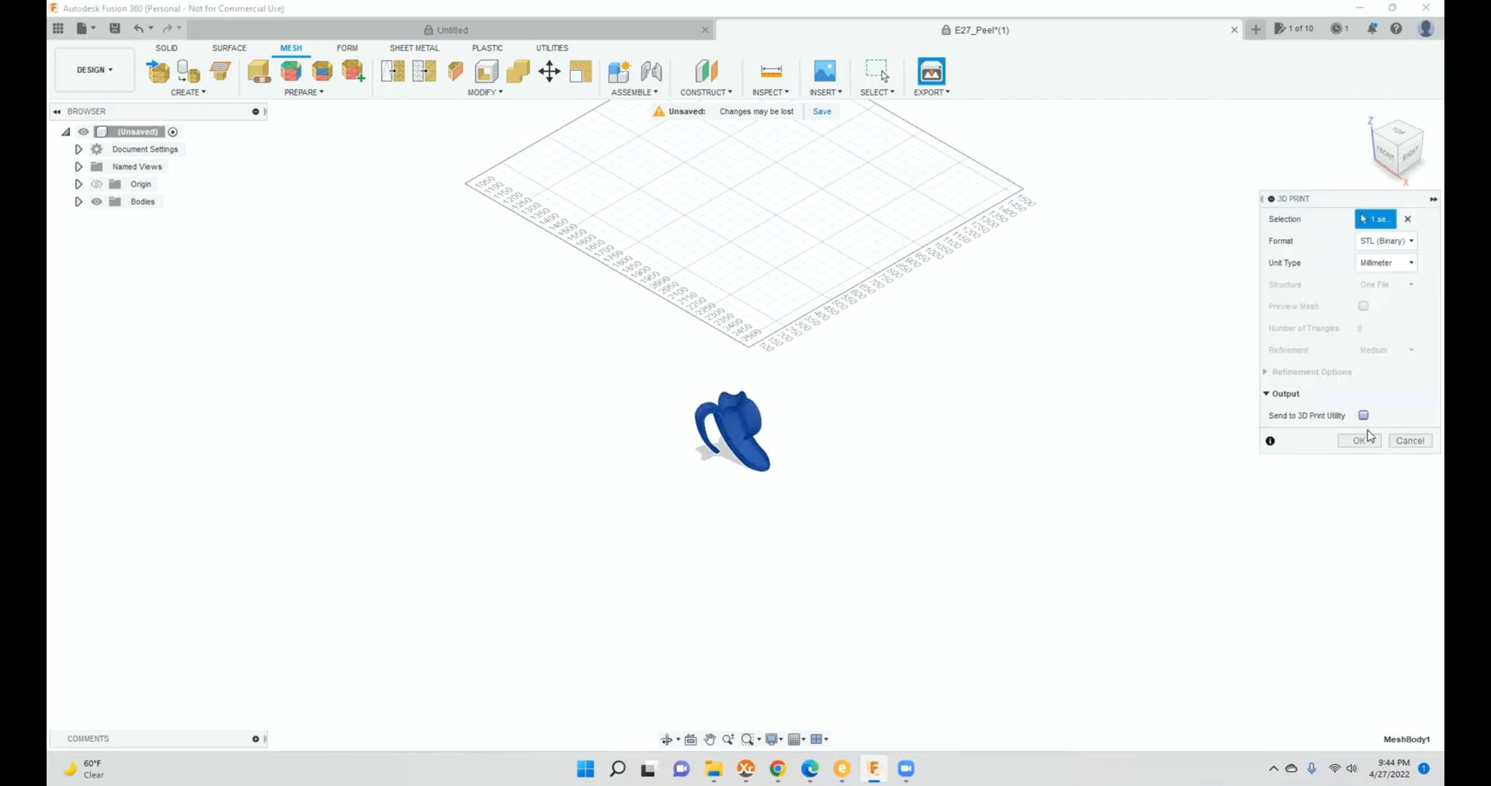
Step: Re-export the scaled mesh as MeshBody1 STL, overwriting the Downloads copy, and verify it
click(1361, 441)
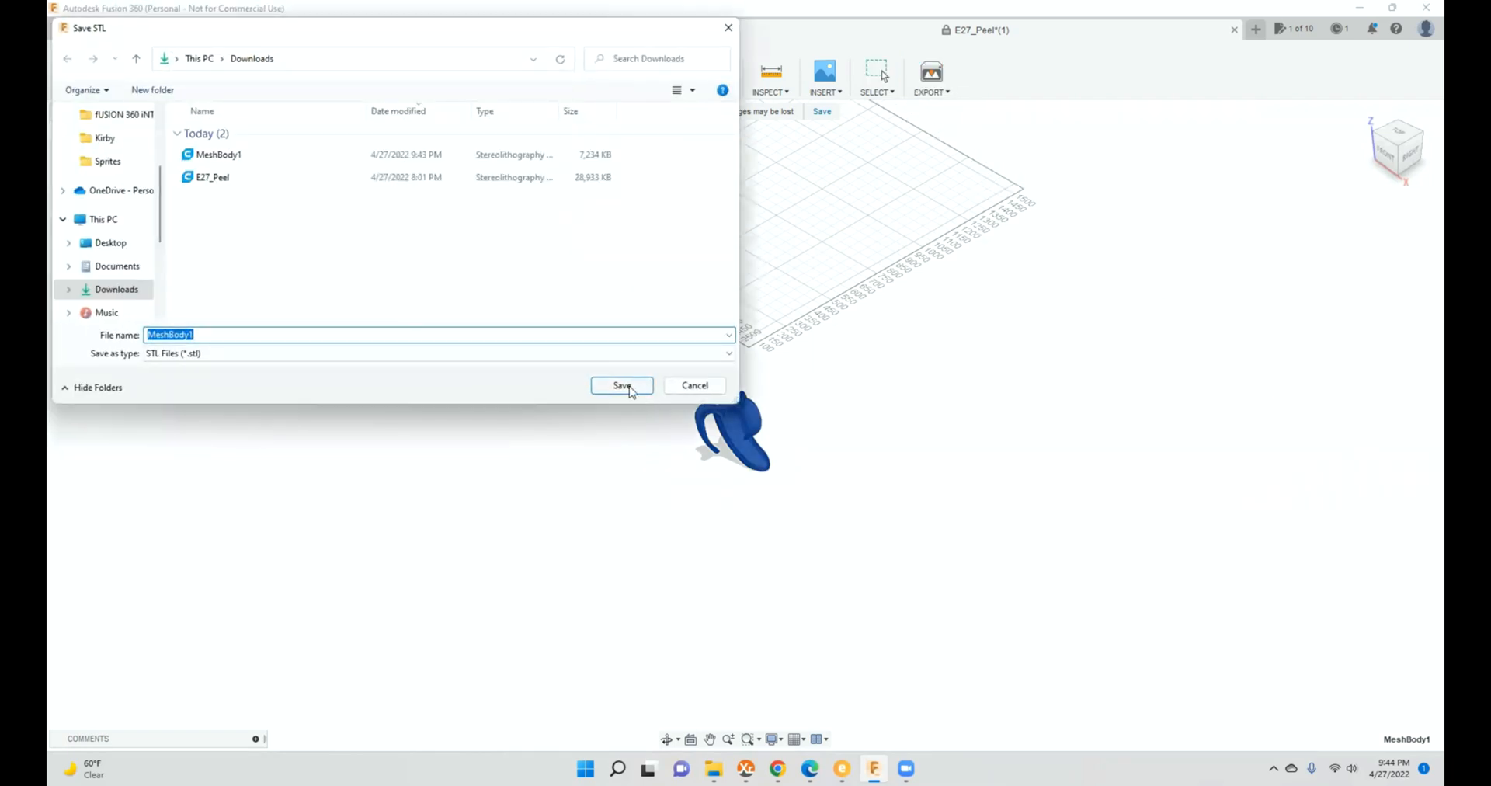
click(622, 385)
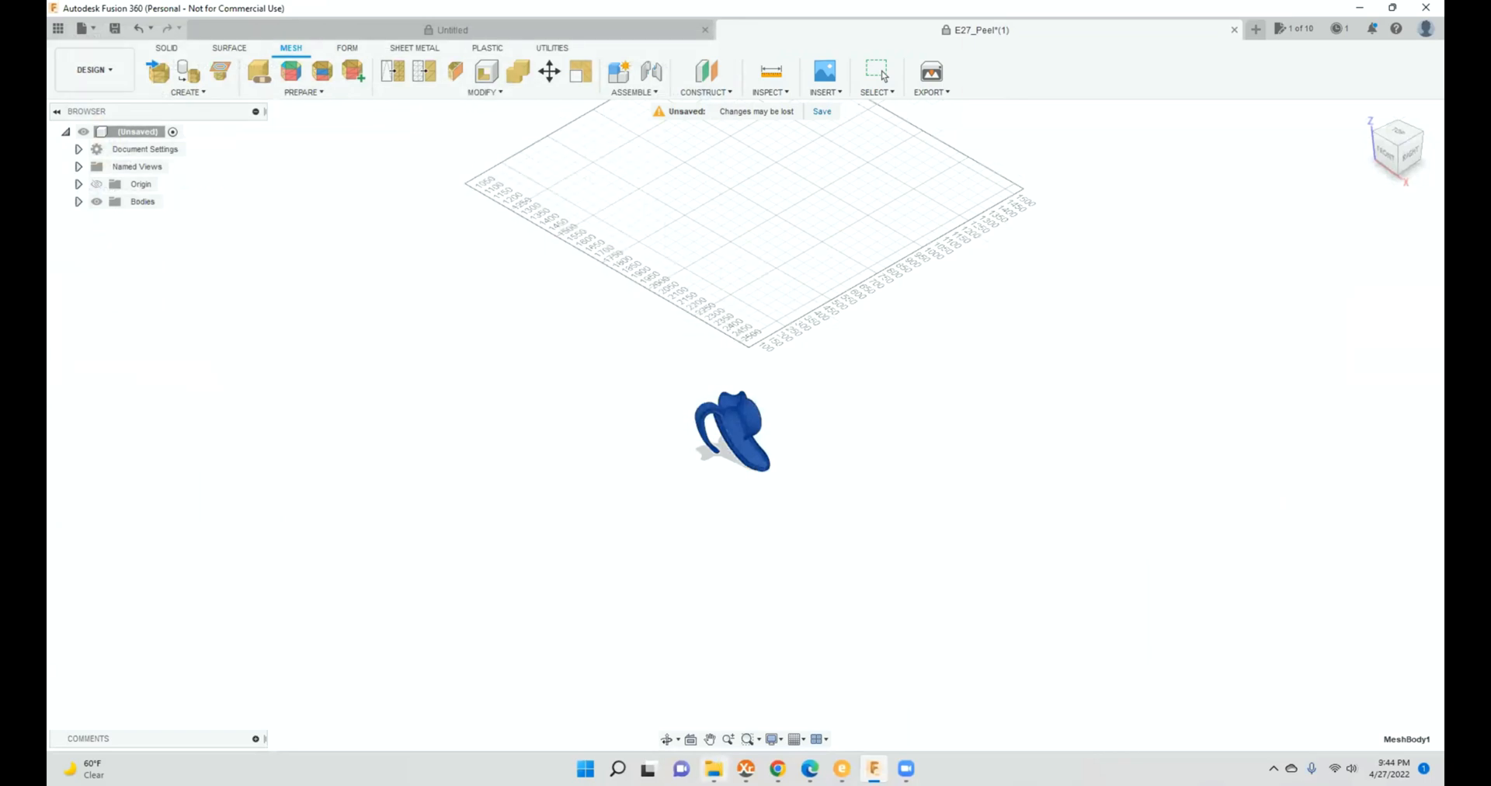
click(711, 769)
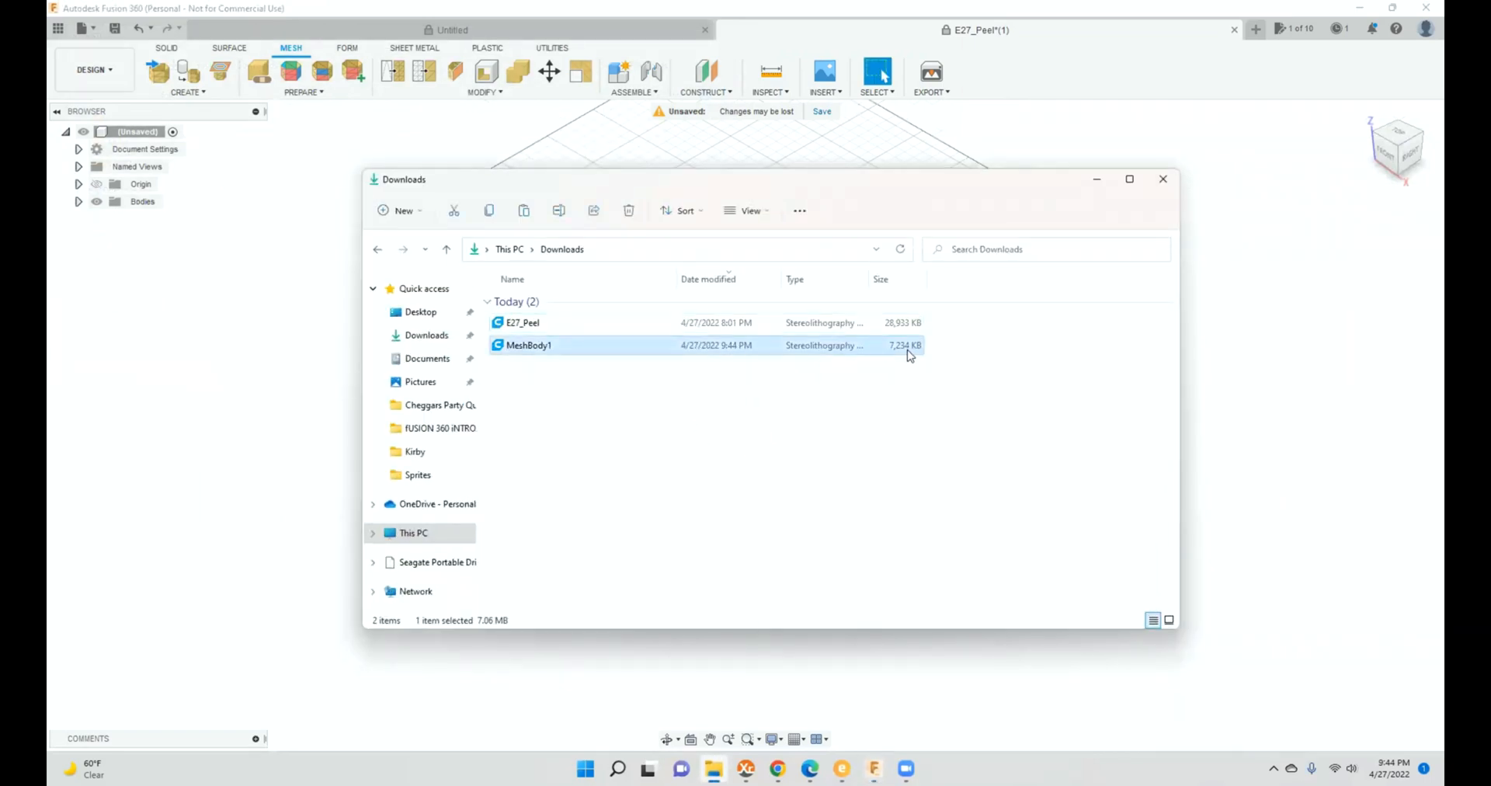
mouse_move(867, 348)
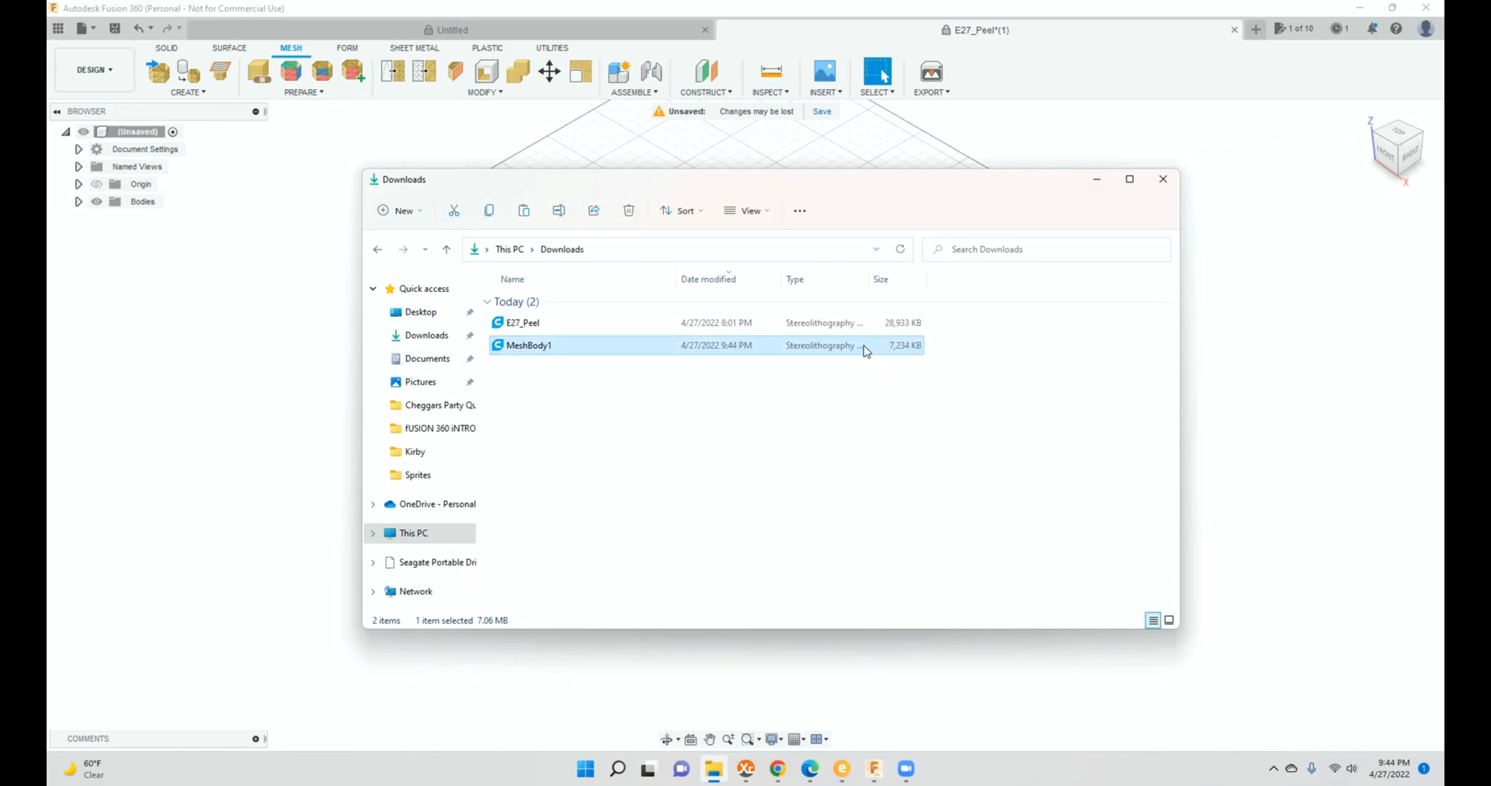
double_click(529, 344)
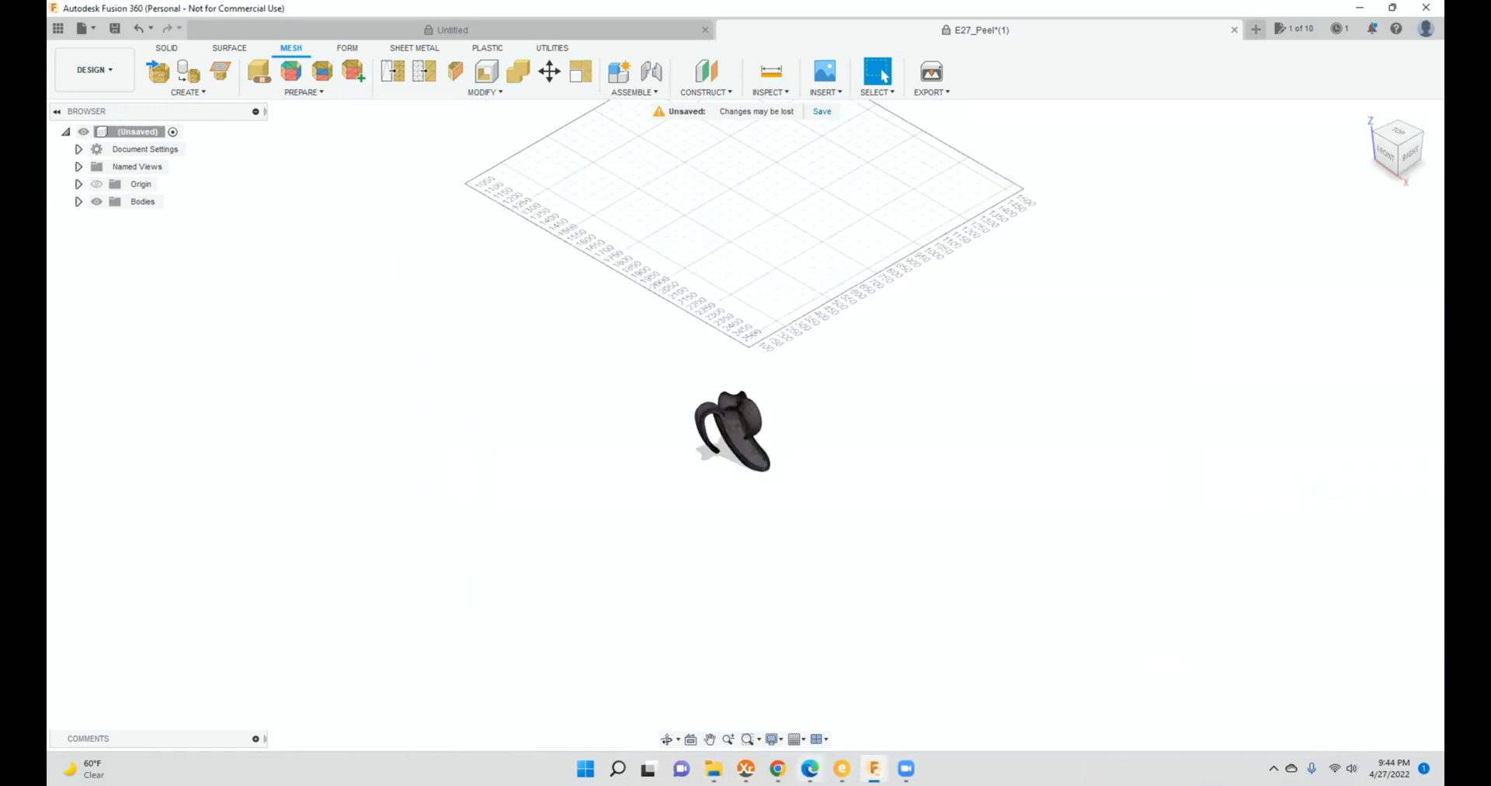
mouse_move(776, 768)
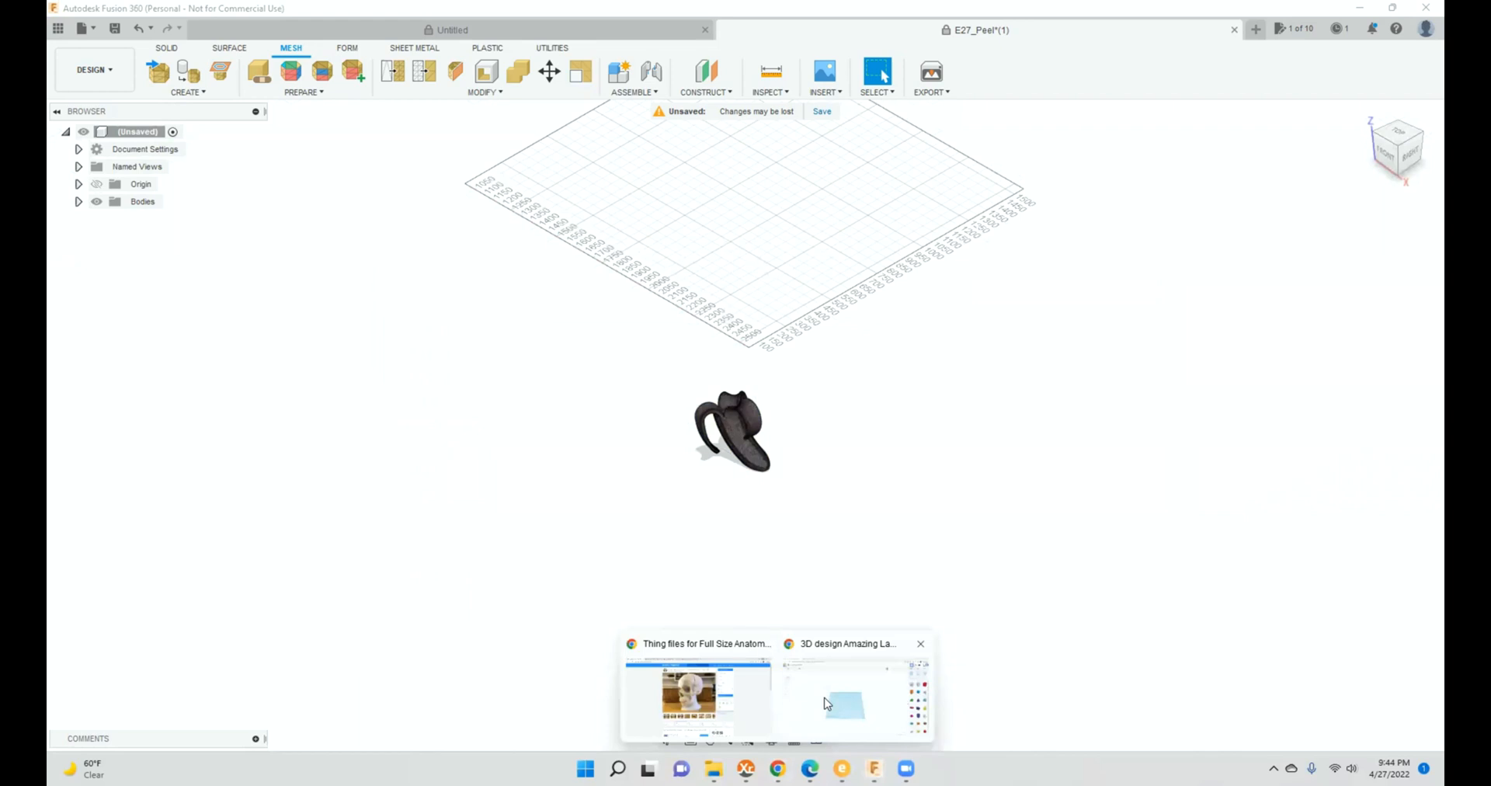
Step: Import MeshBody1 from Downloads into Tinkercad as a solid banana peel shape
click(845, 695)
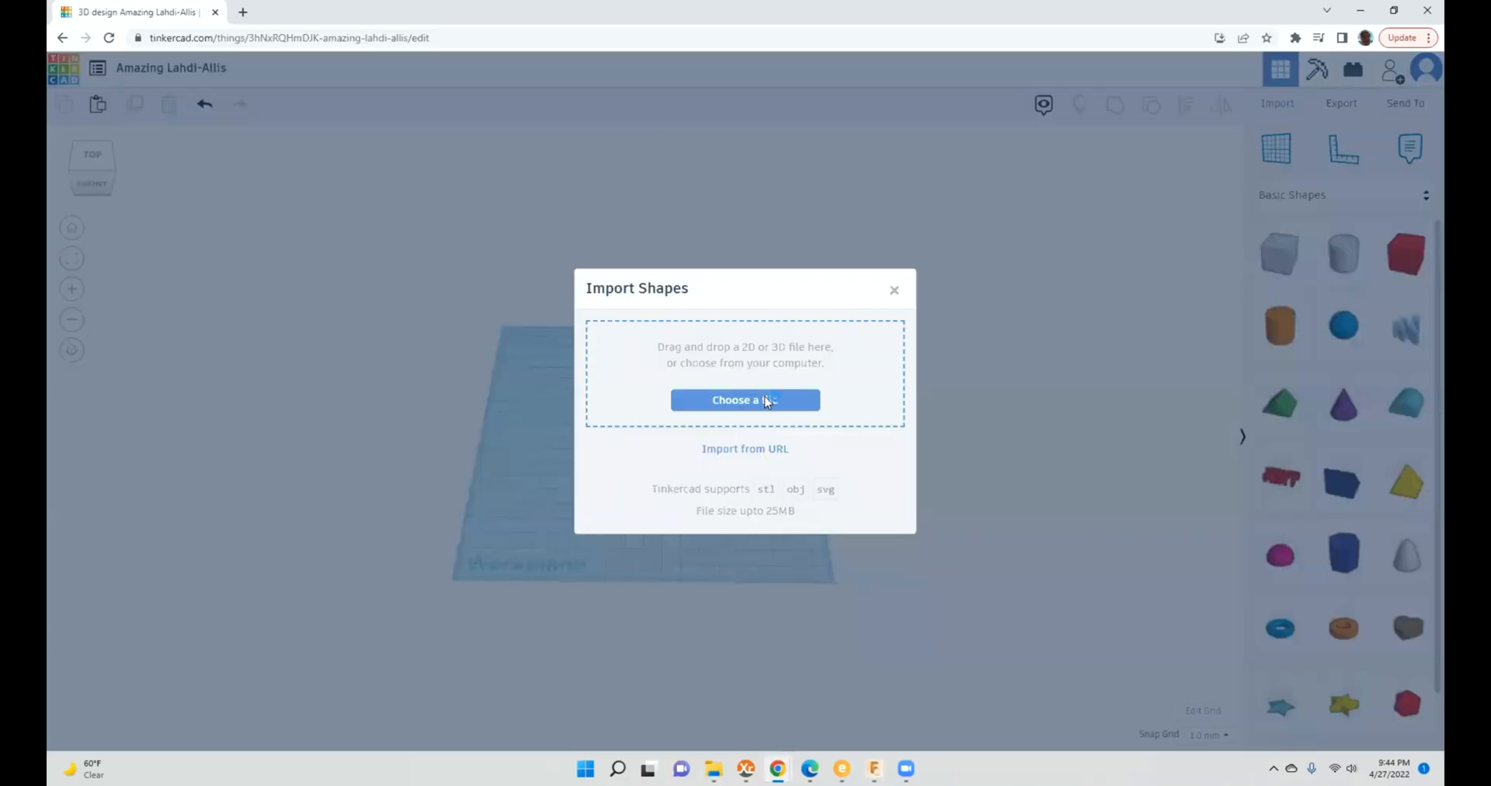
click(744, 399)
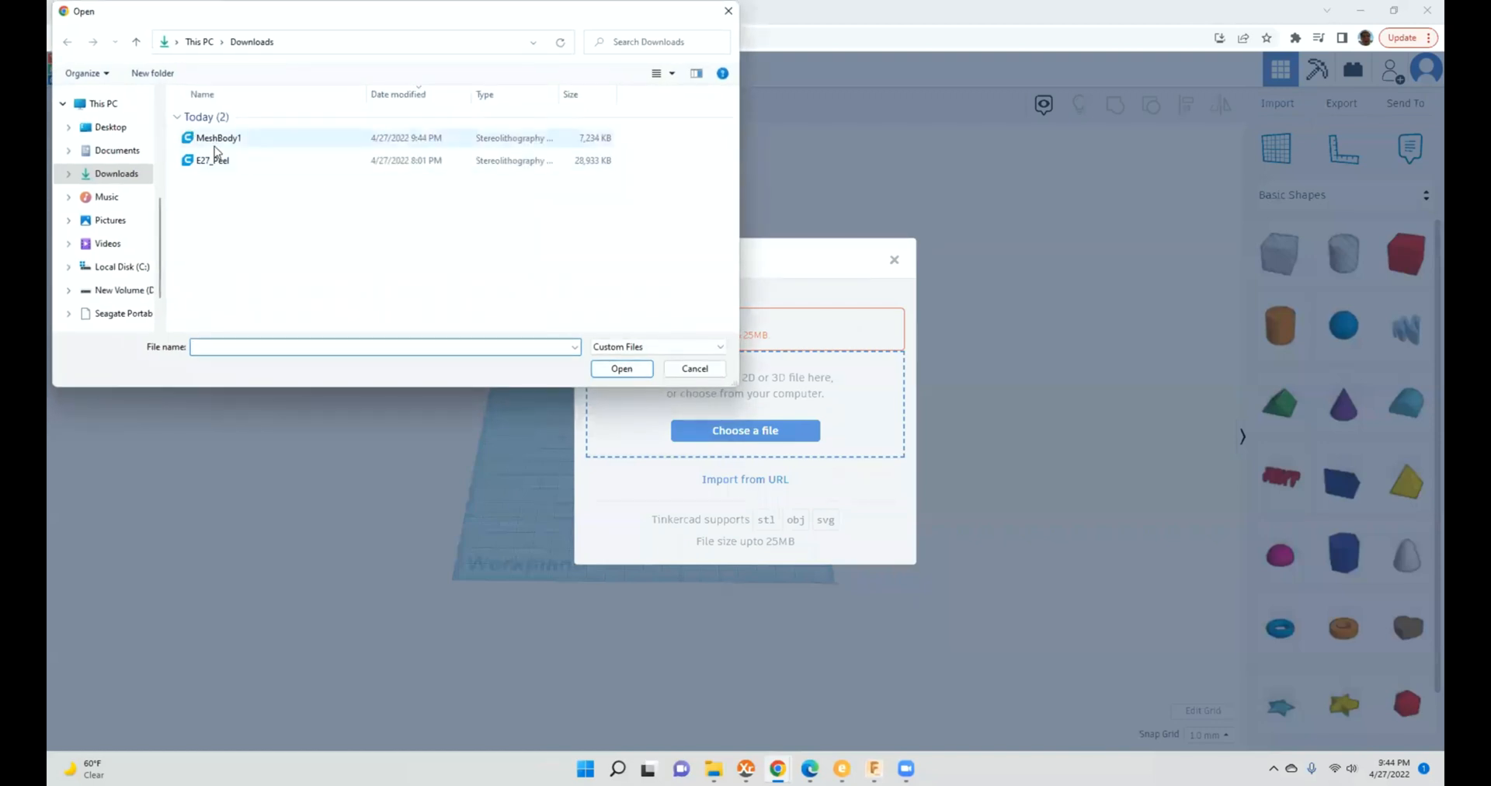
click(219, 136)
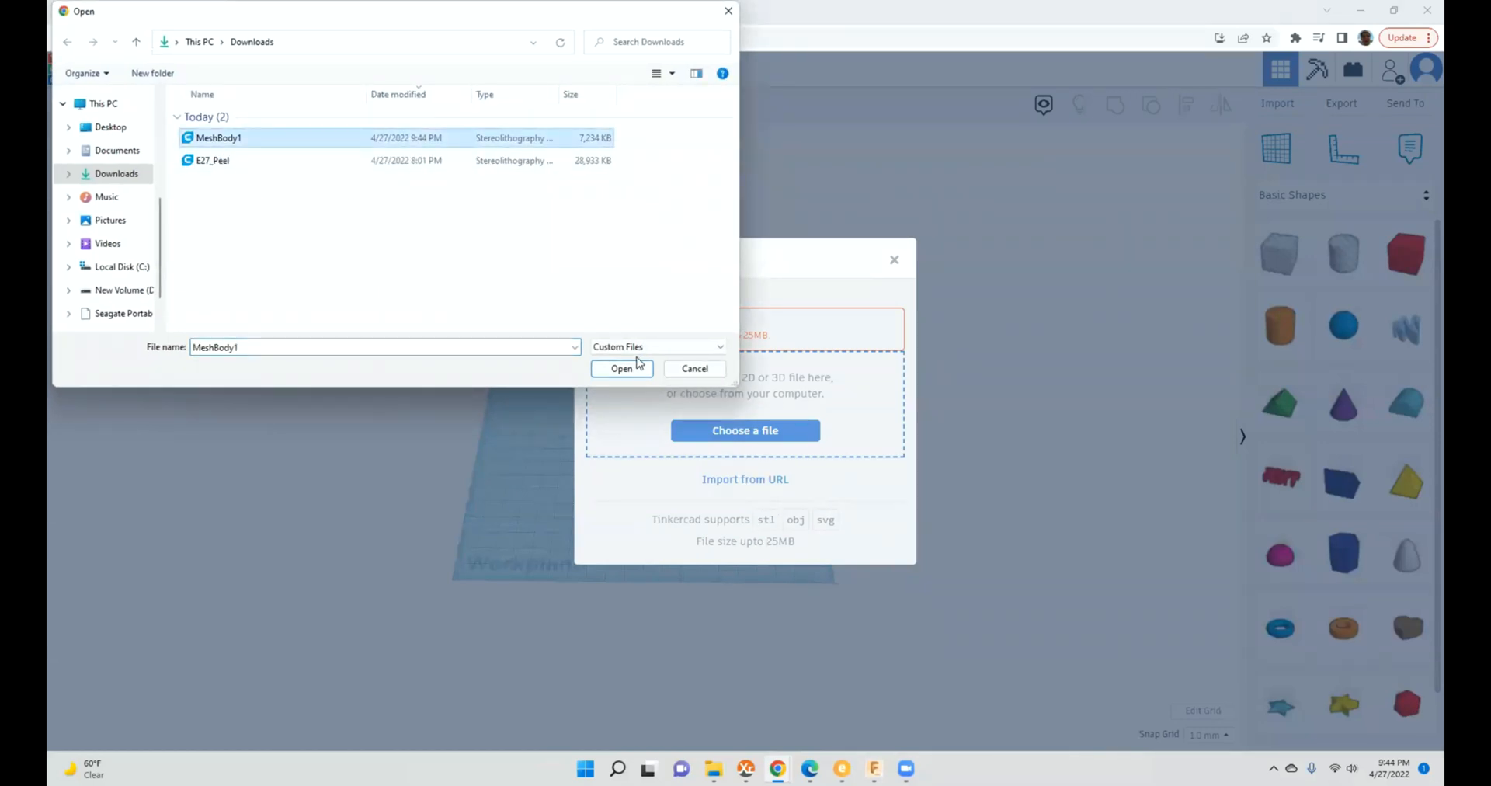
click(621, 368)
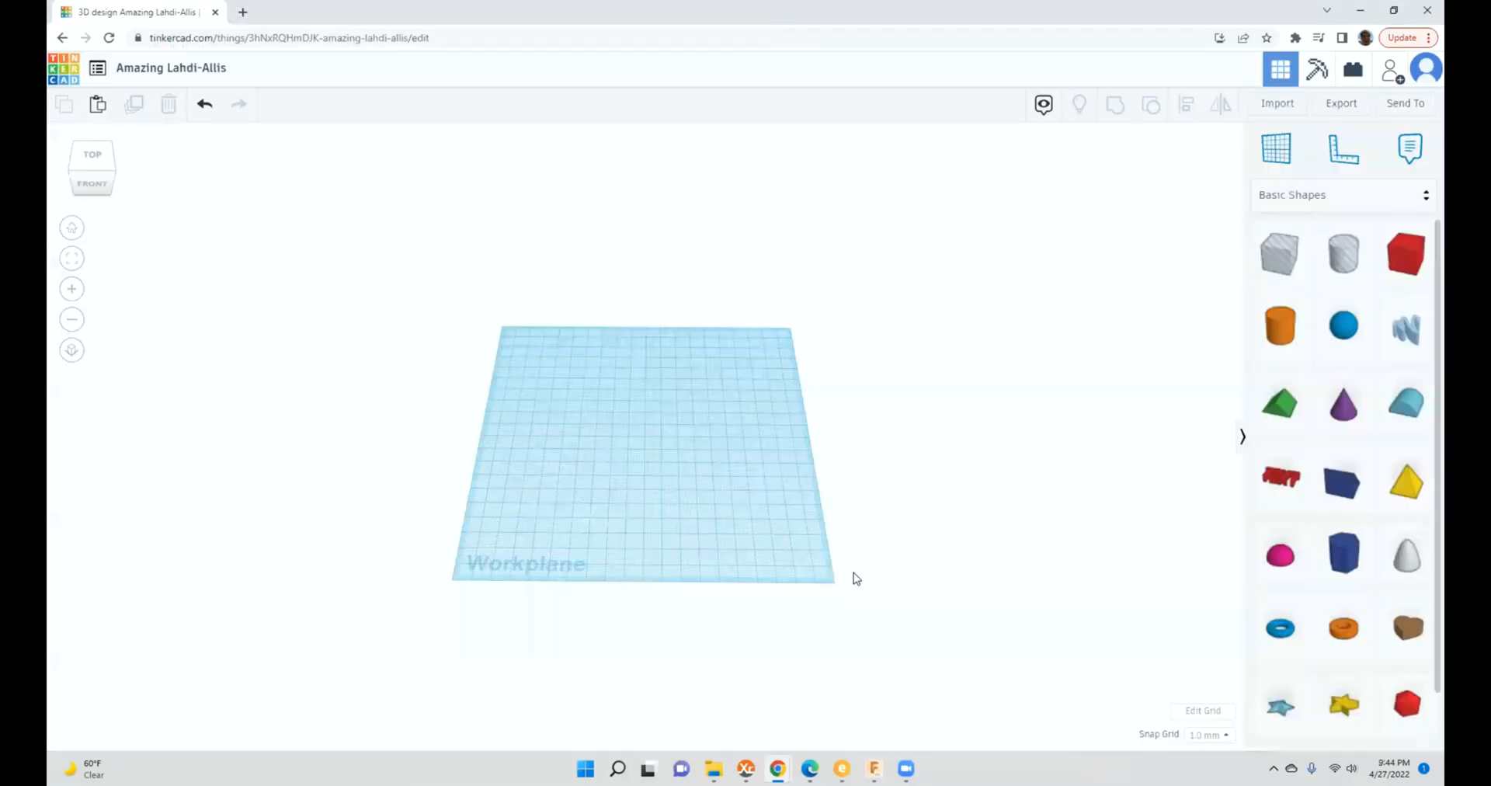
mouse_move(705, 556)
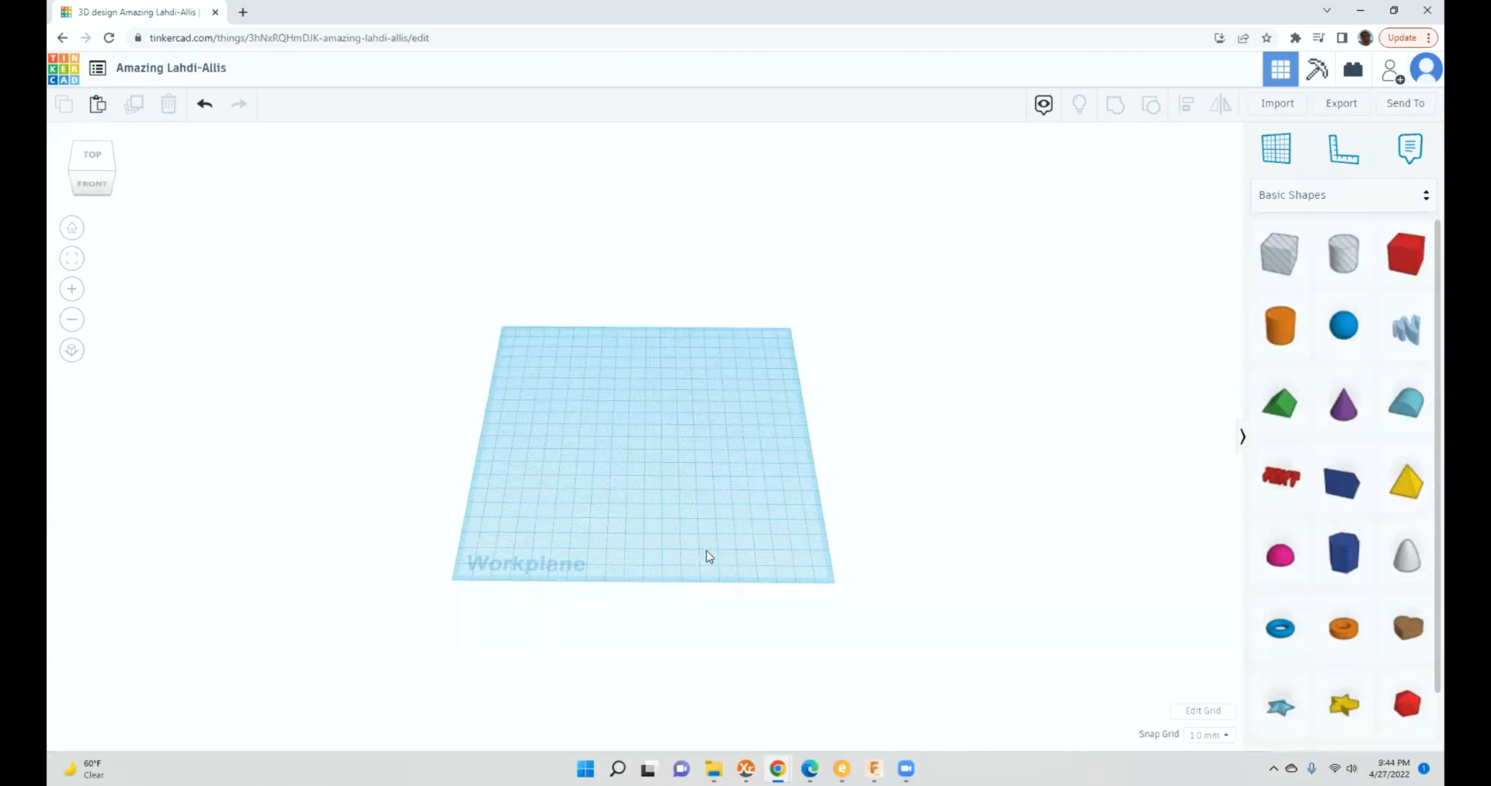
click(1276, 103)
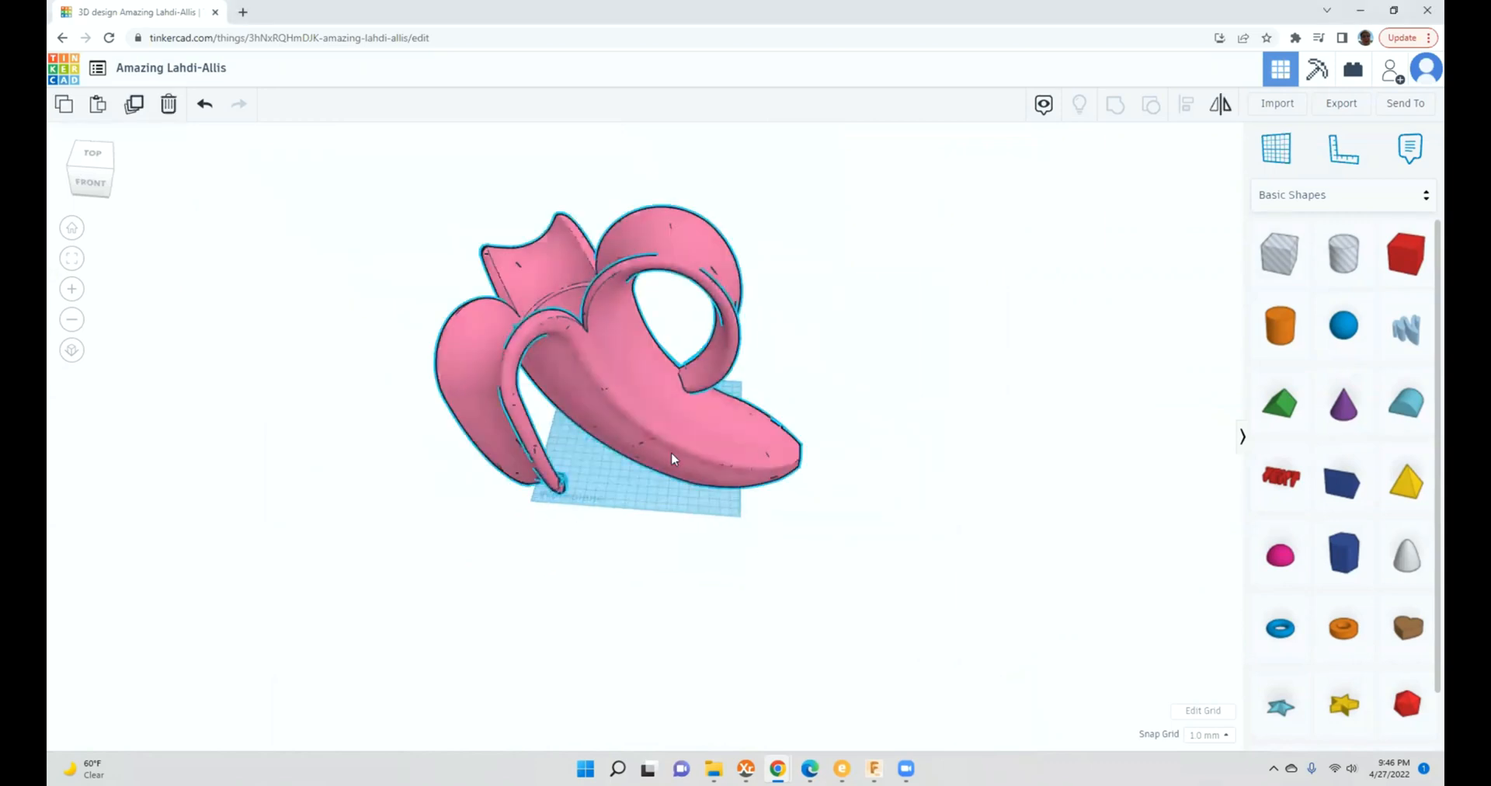
Step: Select the imported pink banana peel and scale it down to a small size via its corner handle
click(671, 460)
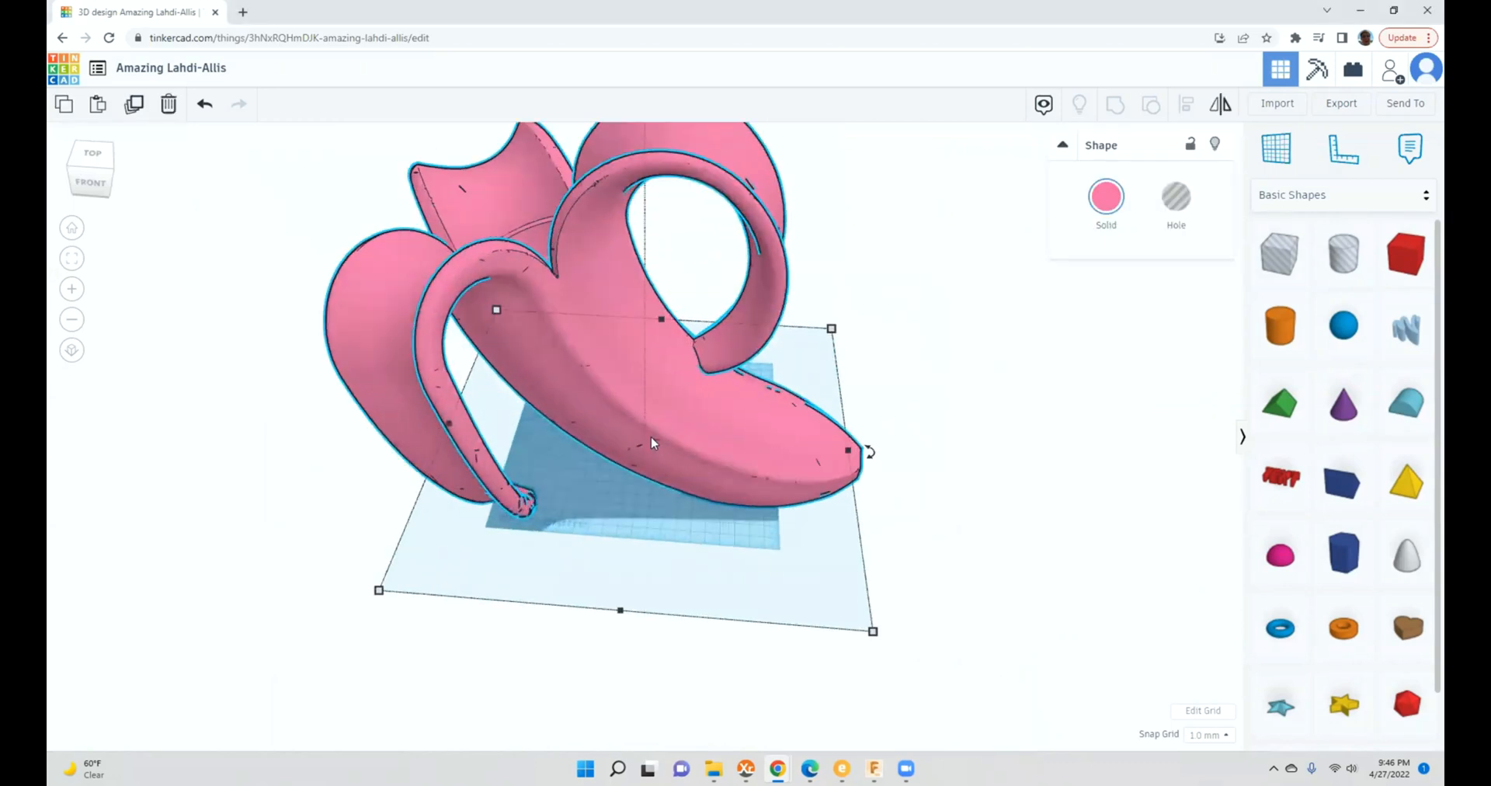
mouse_move(386, 590)
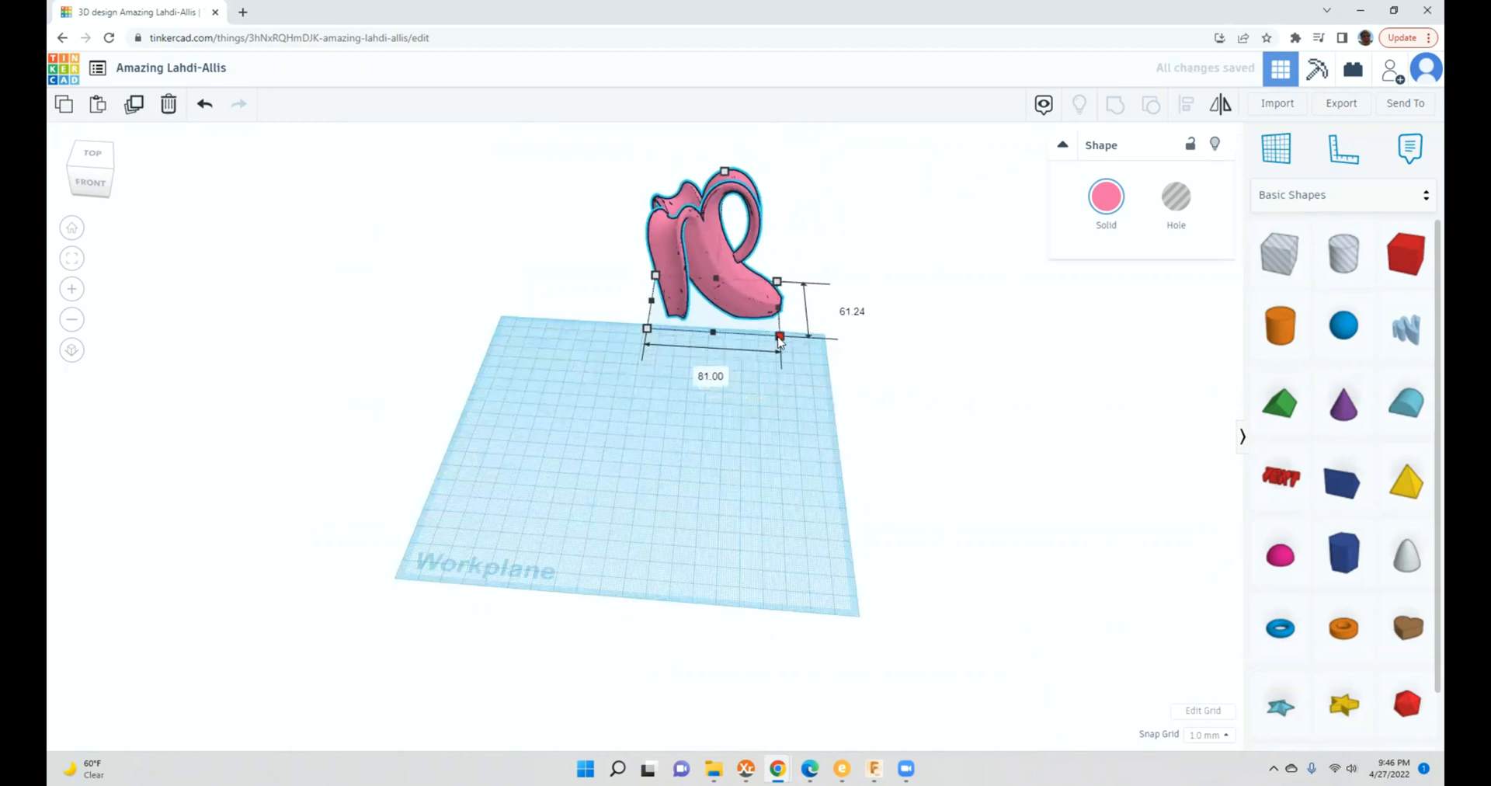
drag(714, 247, 618, 372)
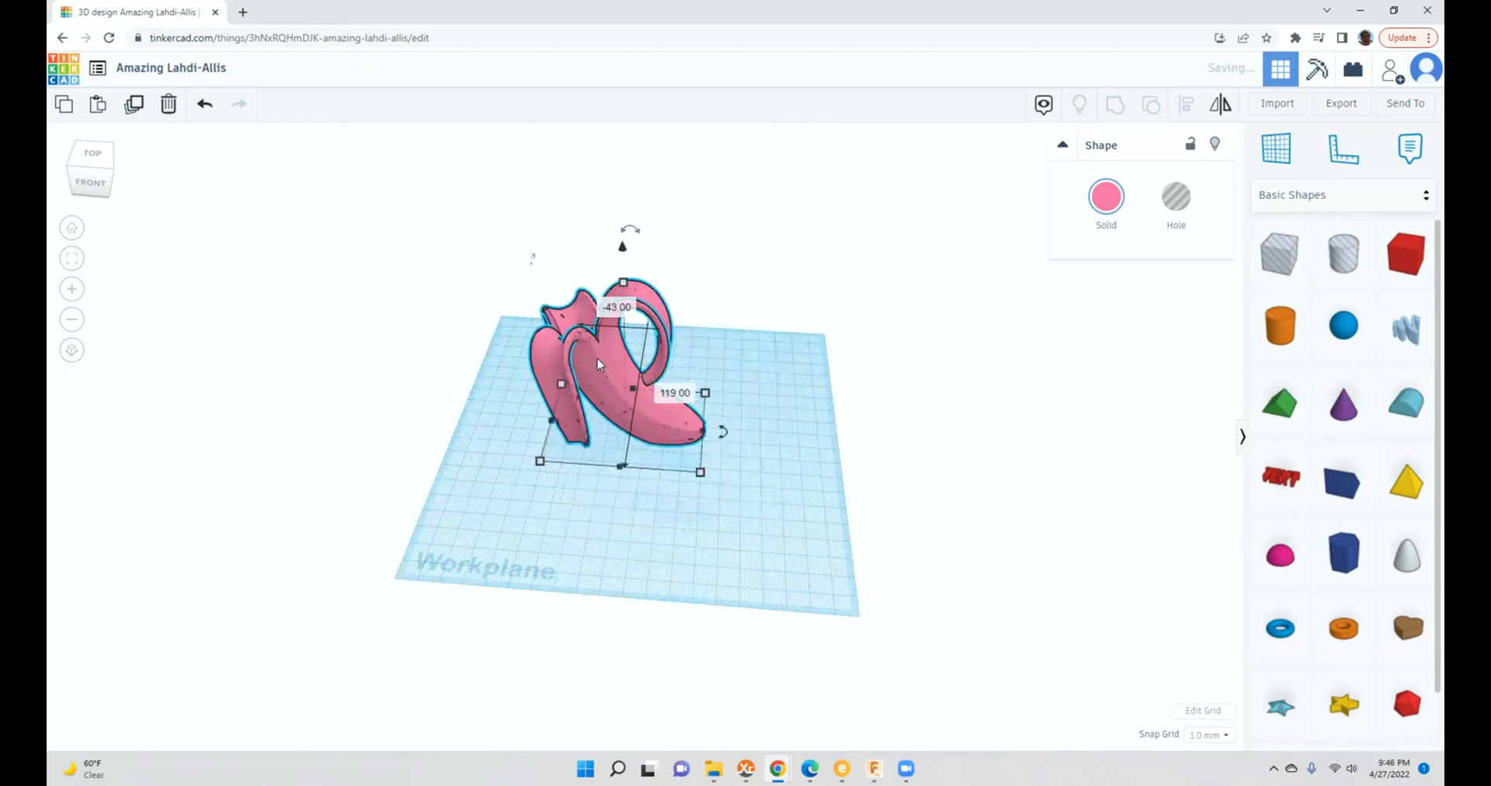